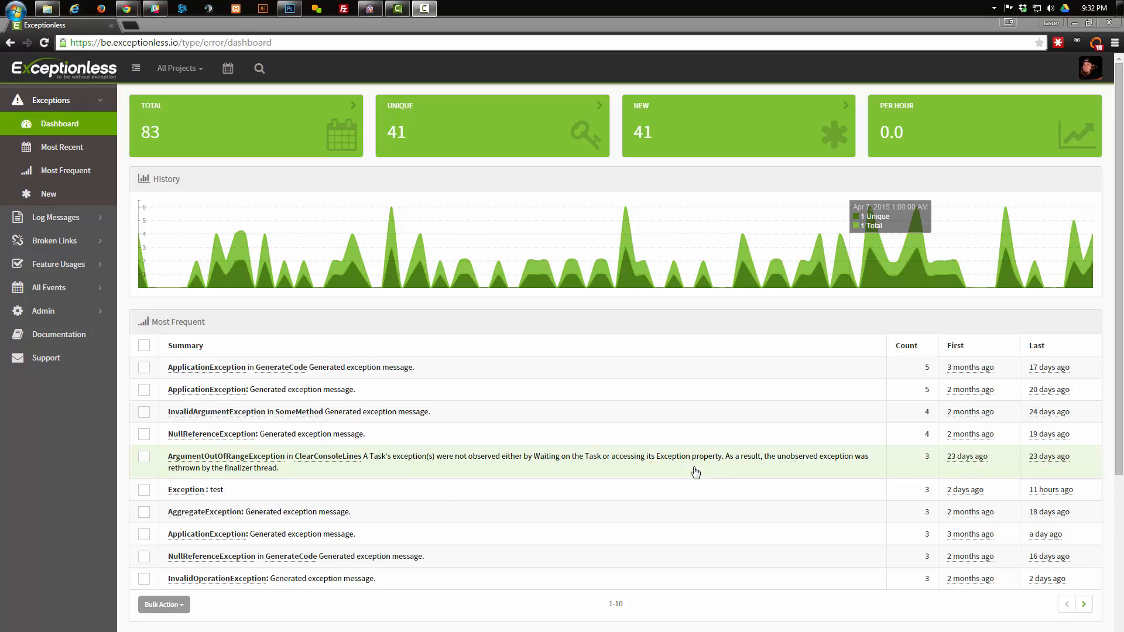
mouse_move(657, 448)
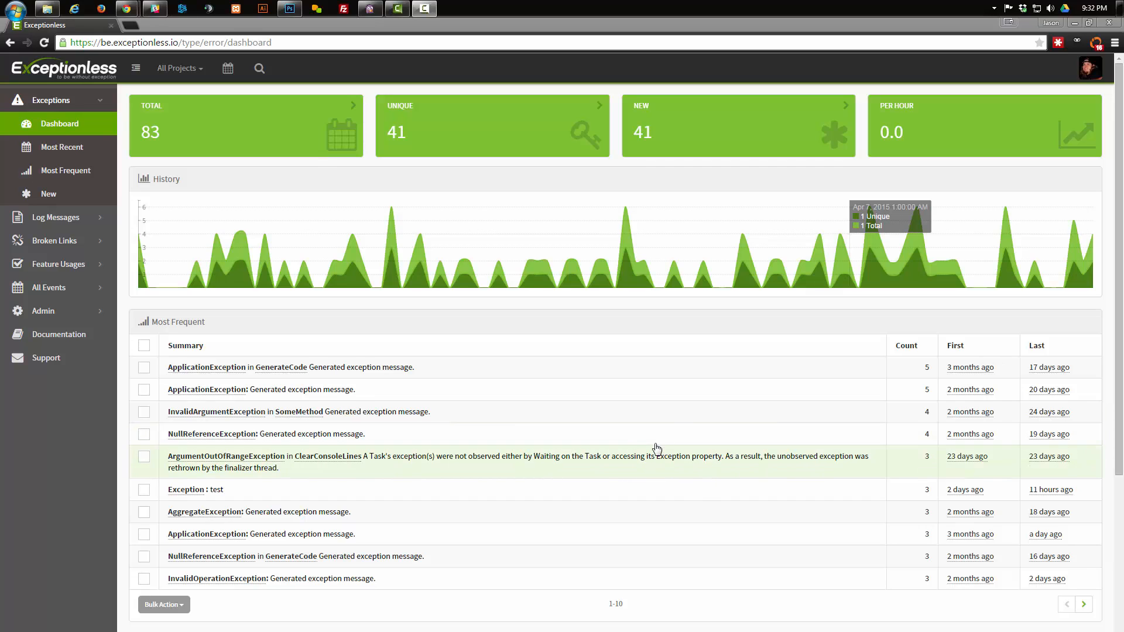
mouse_move(671, 452)
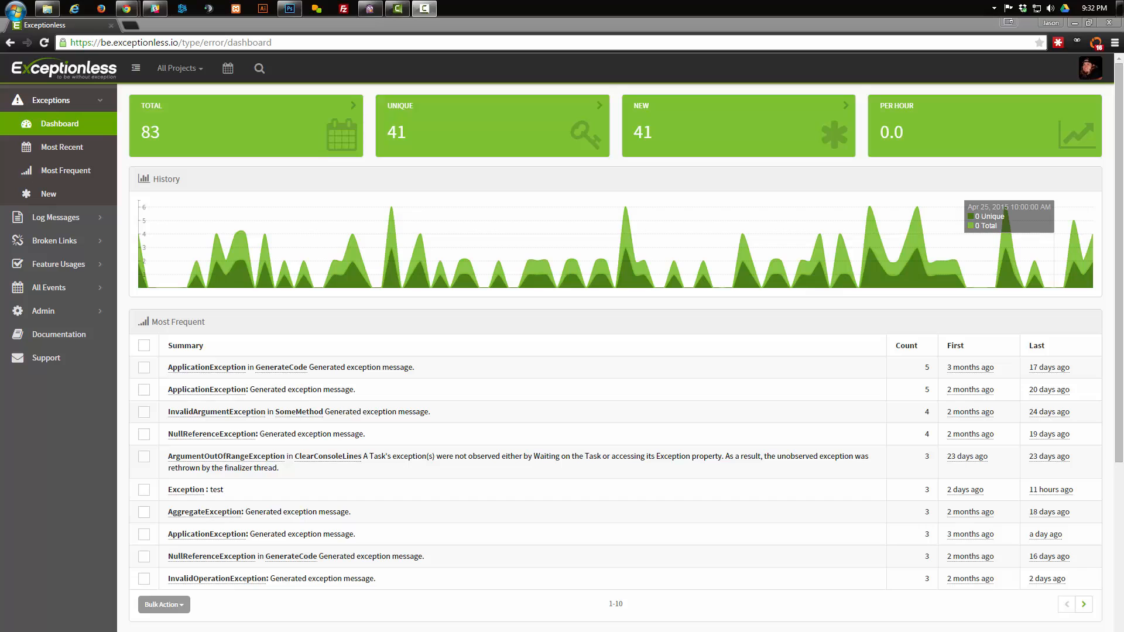
mouse_move(925, 268)
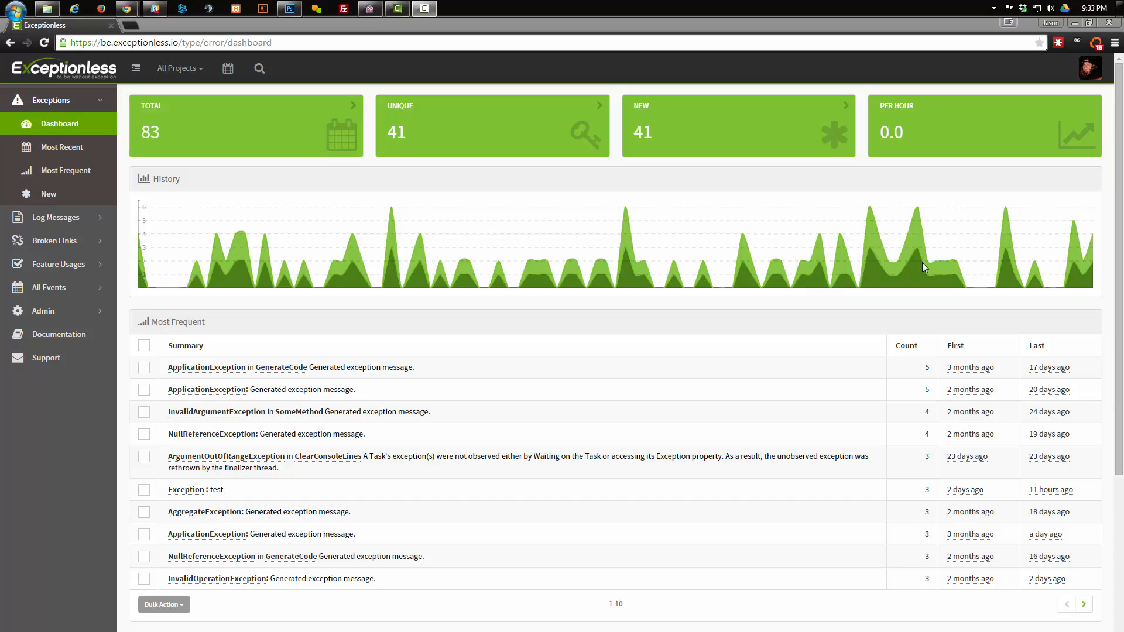
mouse_move(282, 196)
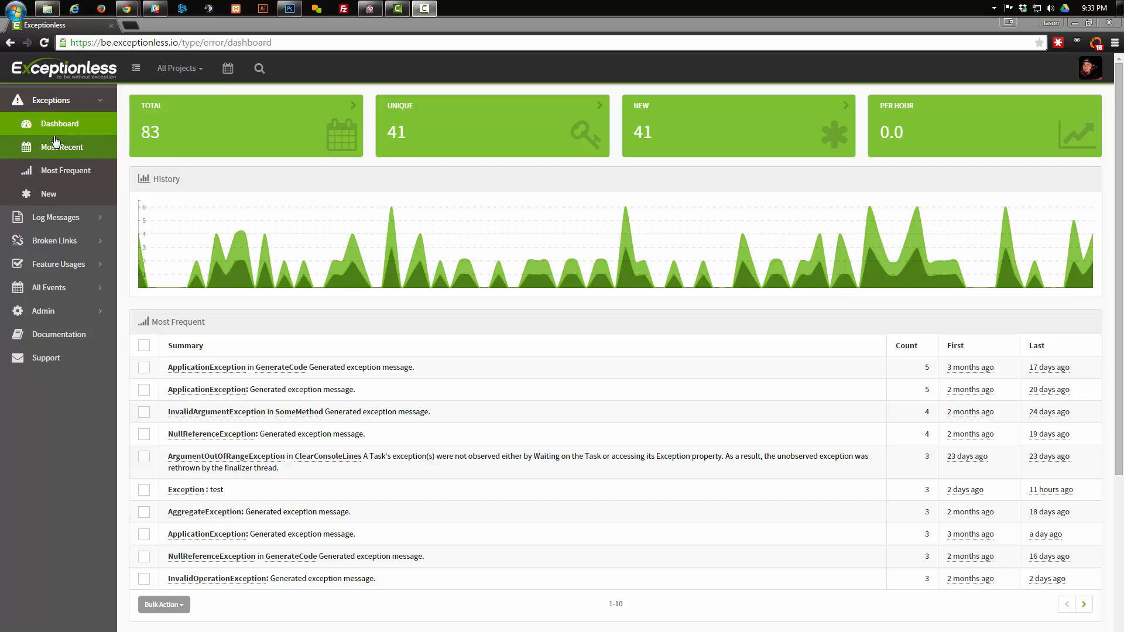
mouse_move(54, 126)
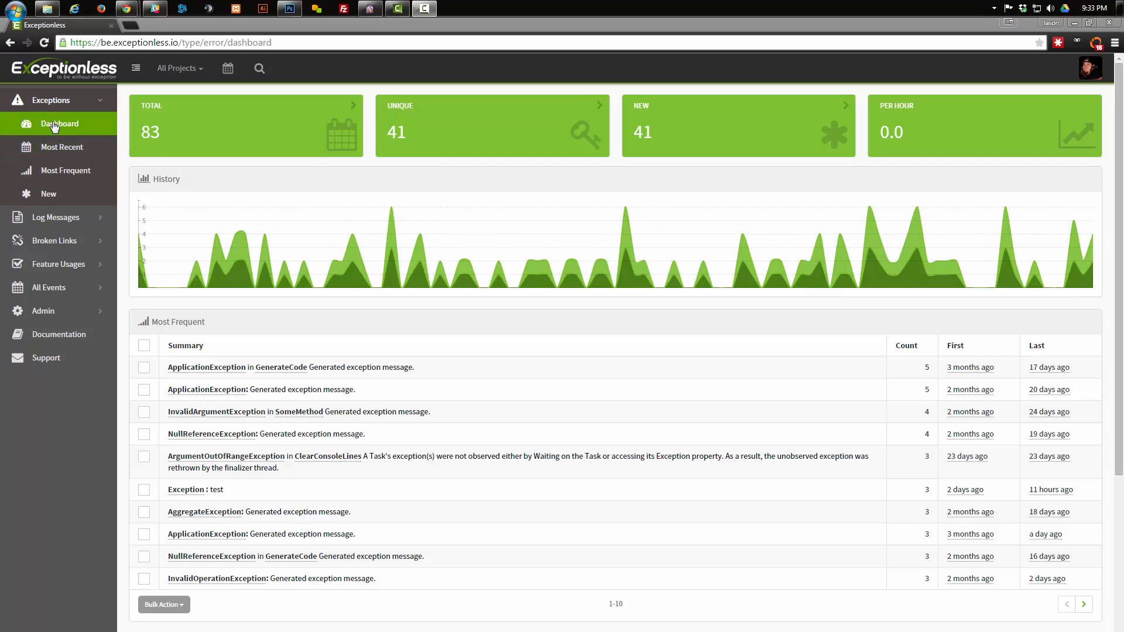
mouse_move(202, 77)
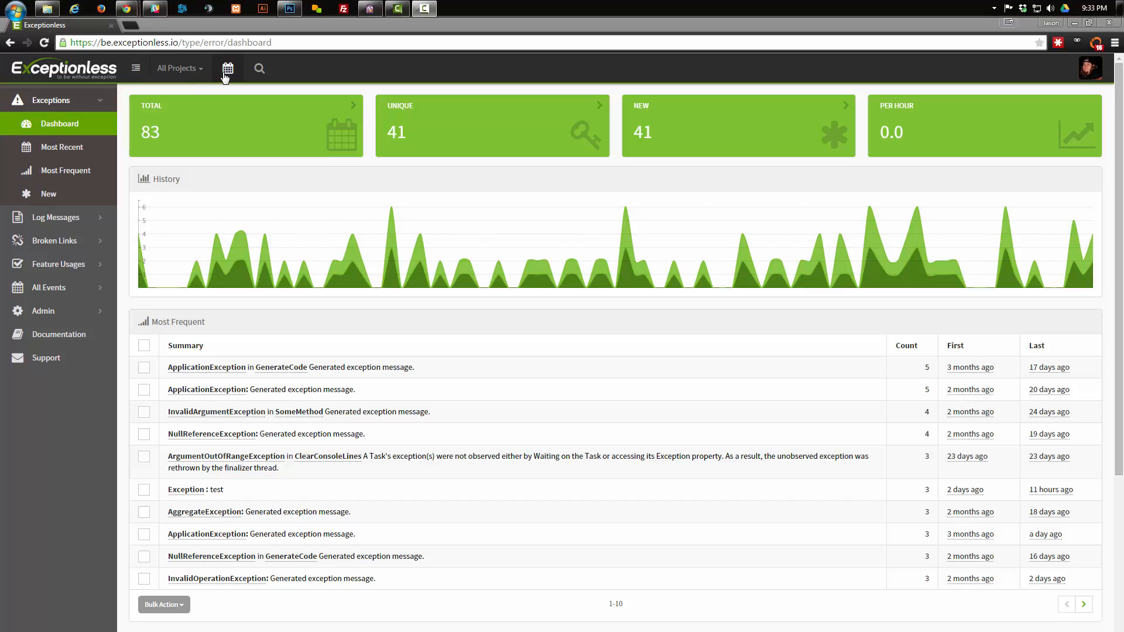
mouse_move(227, 70)
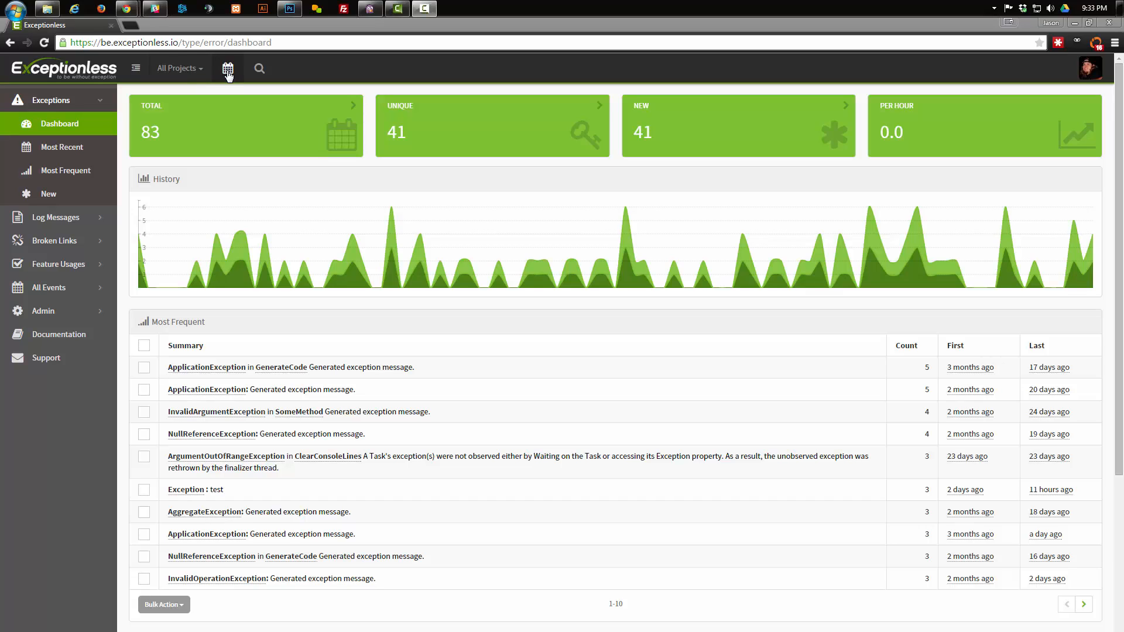
mouse_move(260, 71)
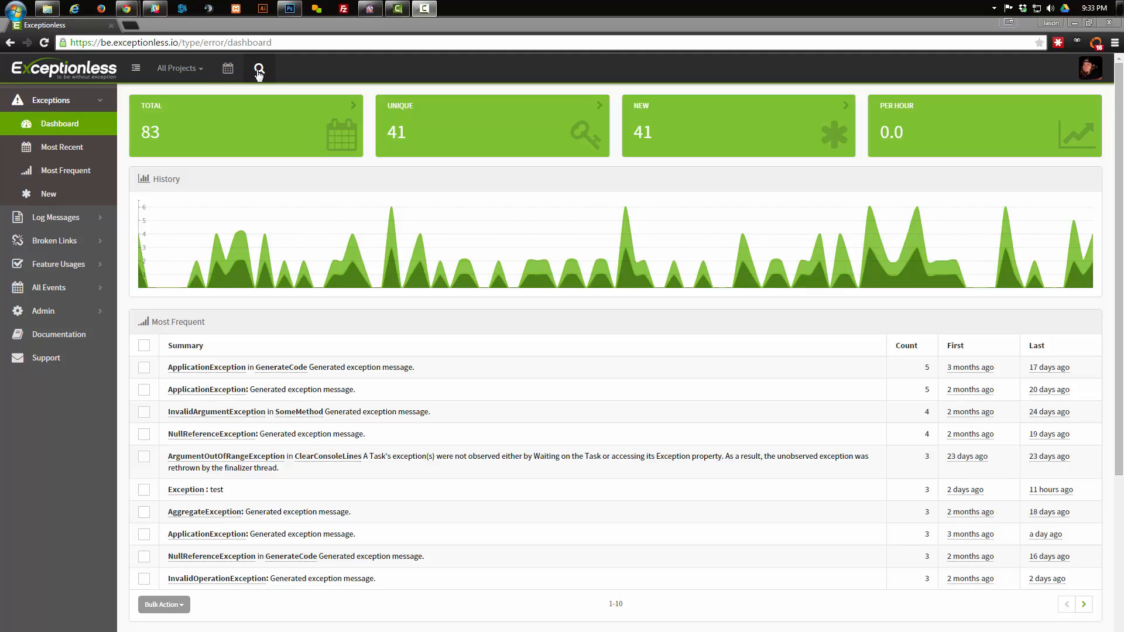
mouse_move(284, 279)
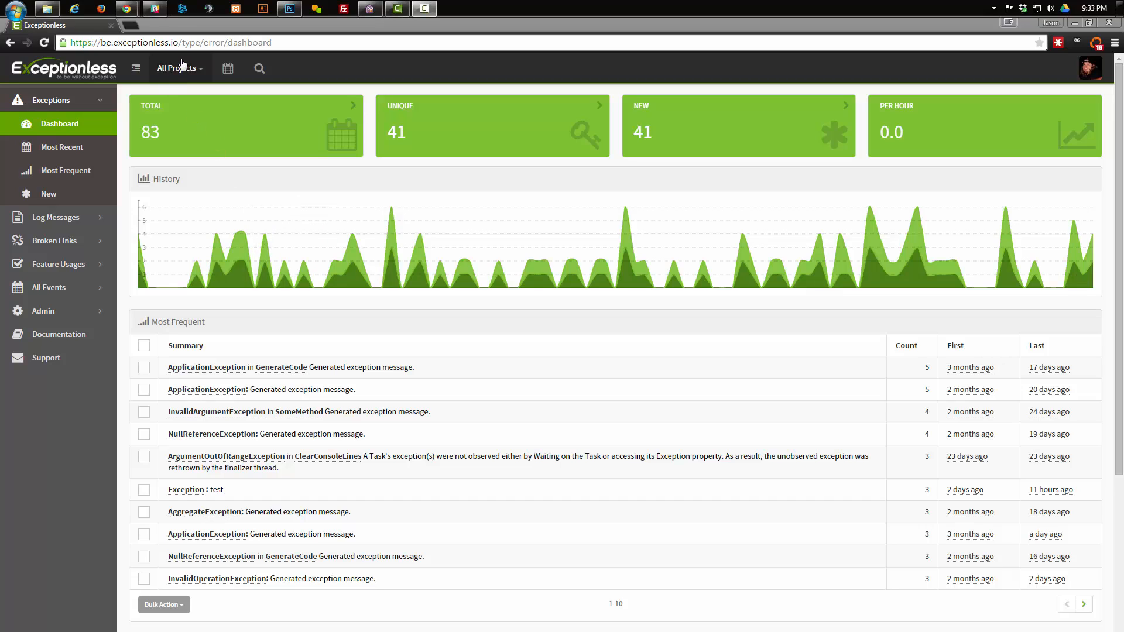
mouse_move(185, 77)
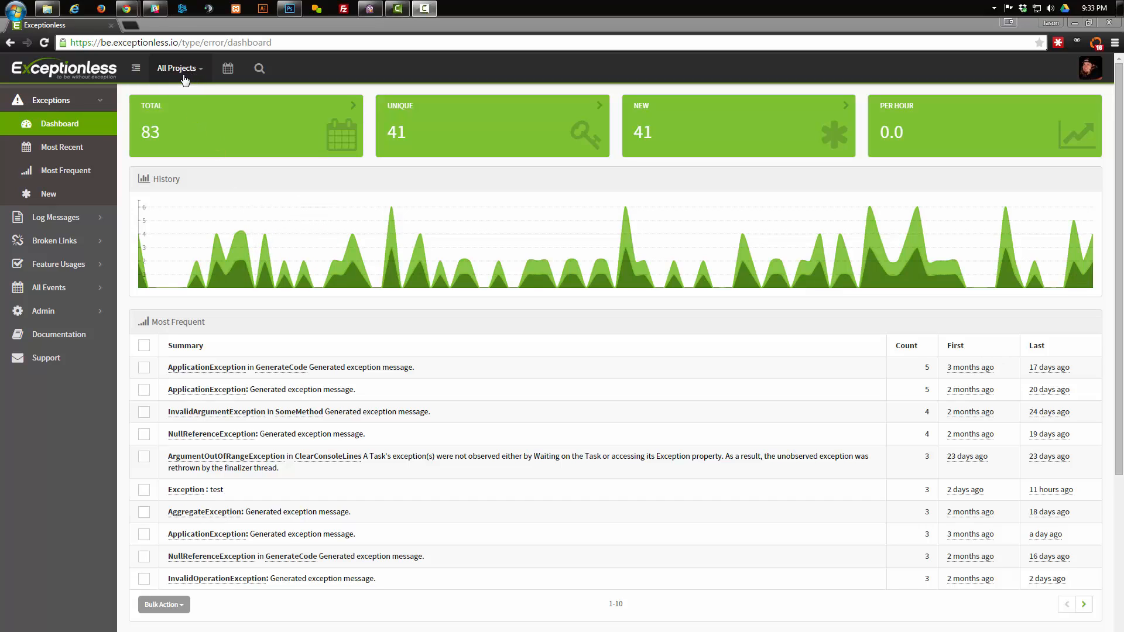
Filter to the Search Example project, return to all projects, then show the time-frame choices.
click(181, 68)
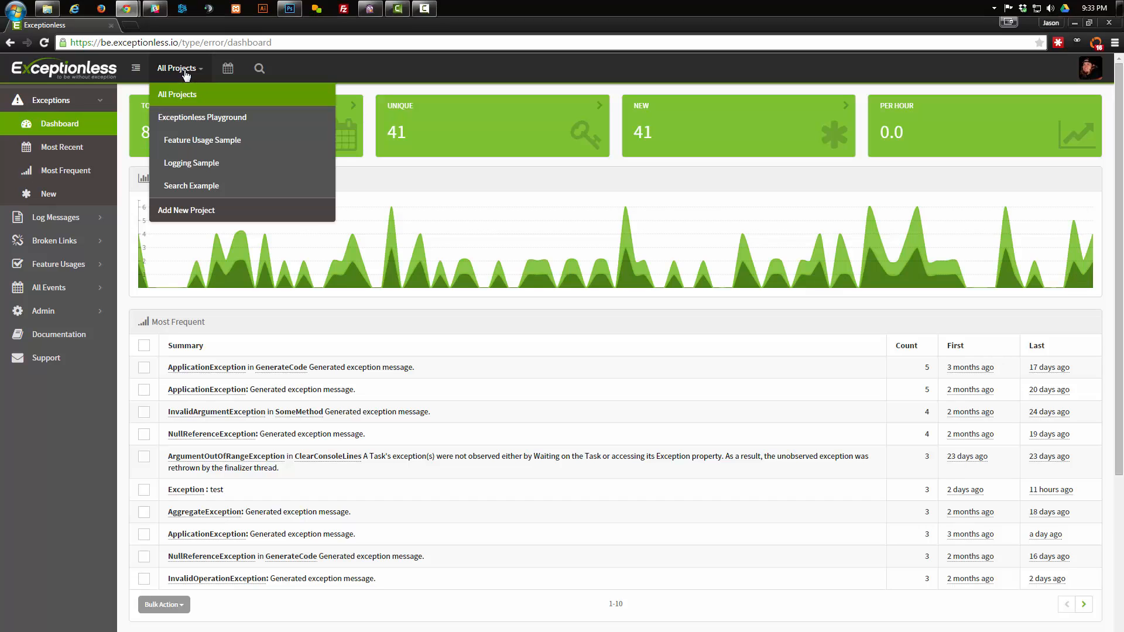
mouse_move(178, 120)
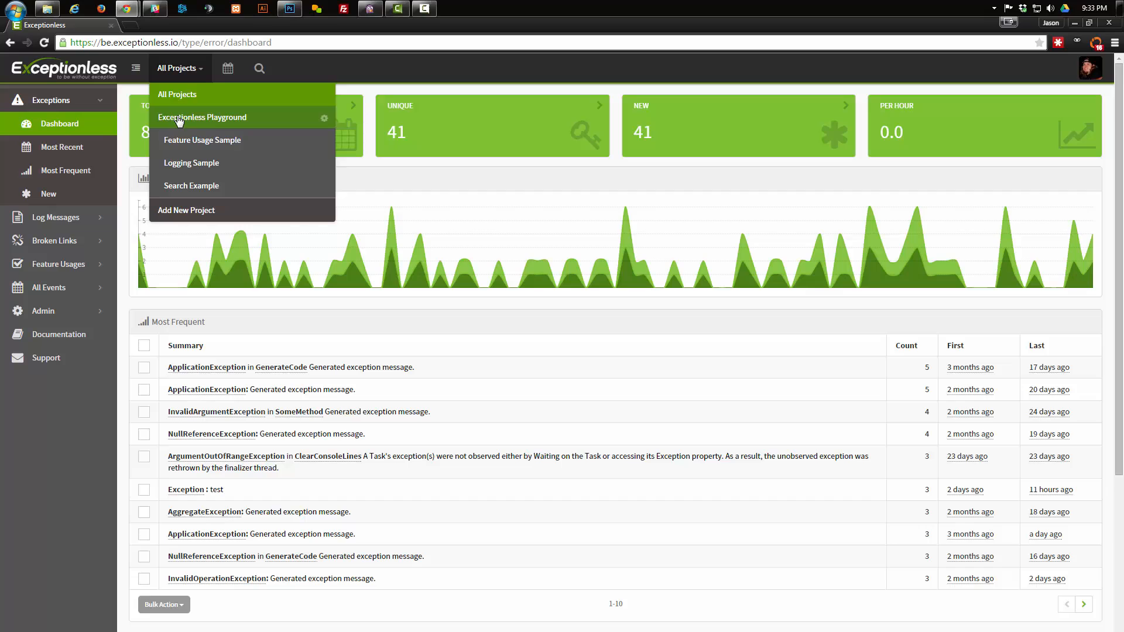
mouse_move(201, 143)
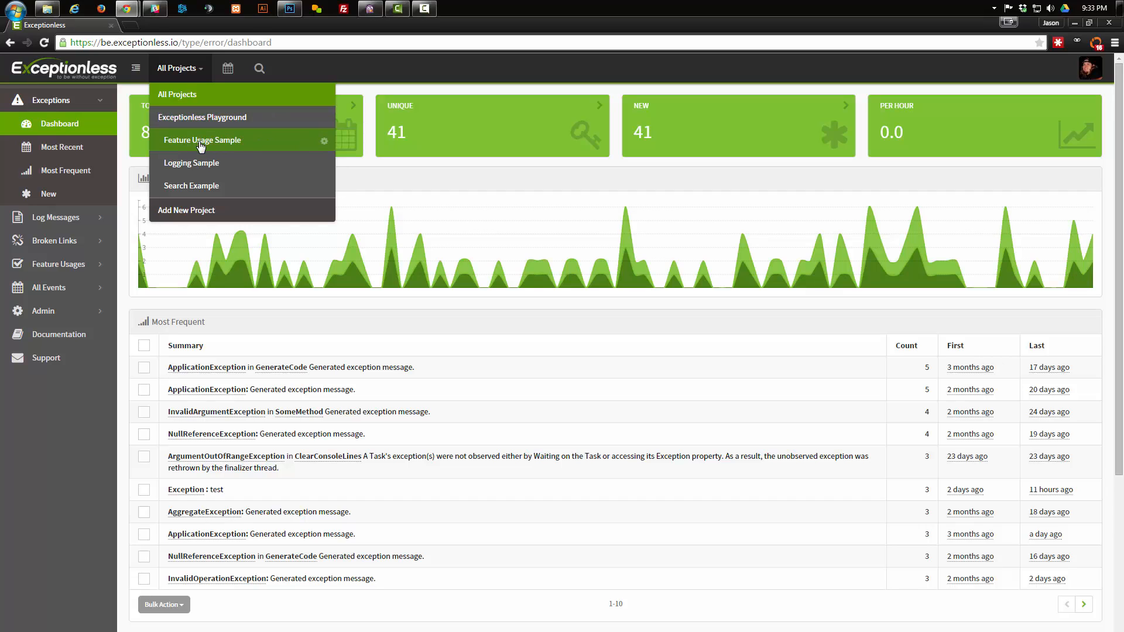
mouse_move(202, 192)
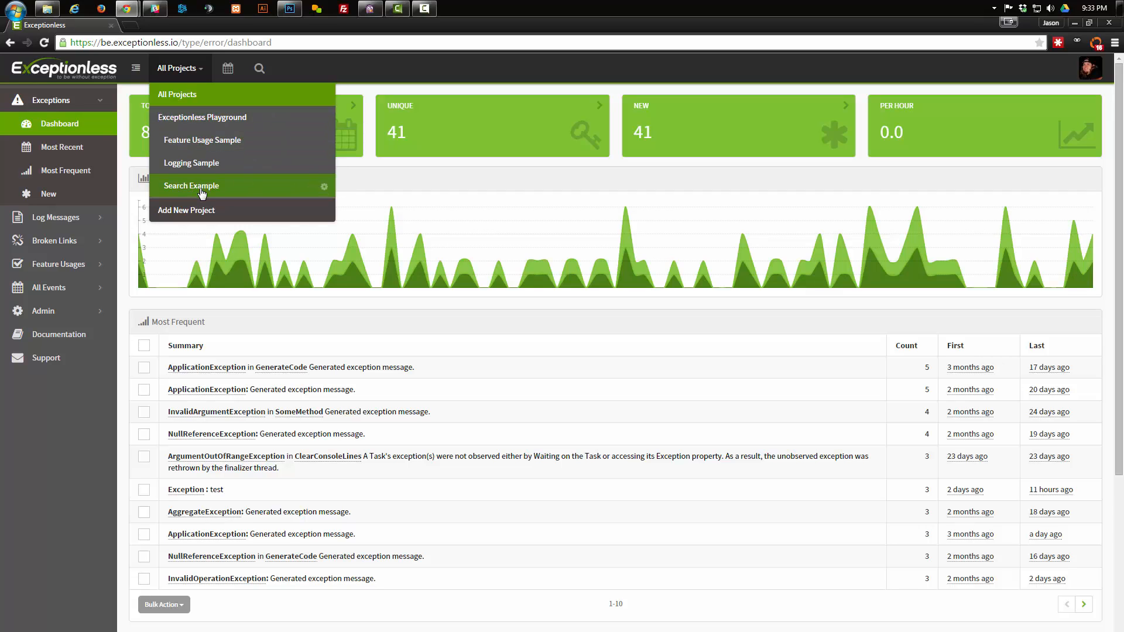
click(191, 185)
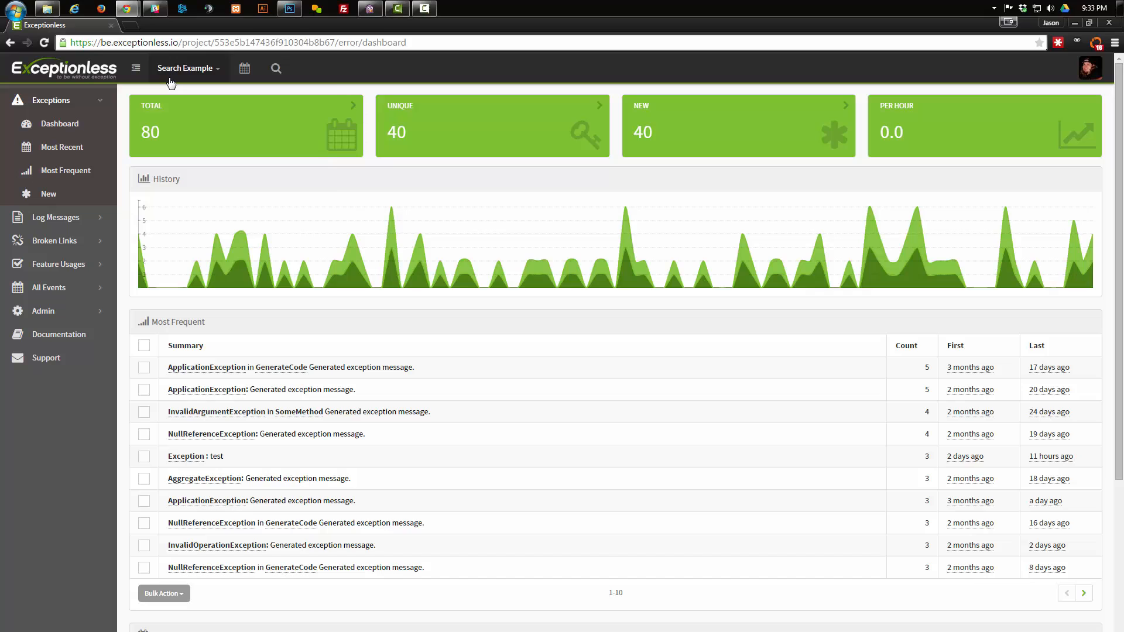
click(185, 68)
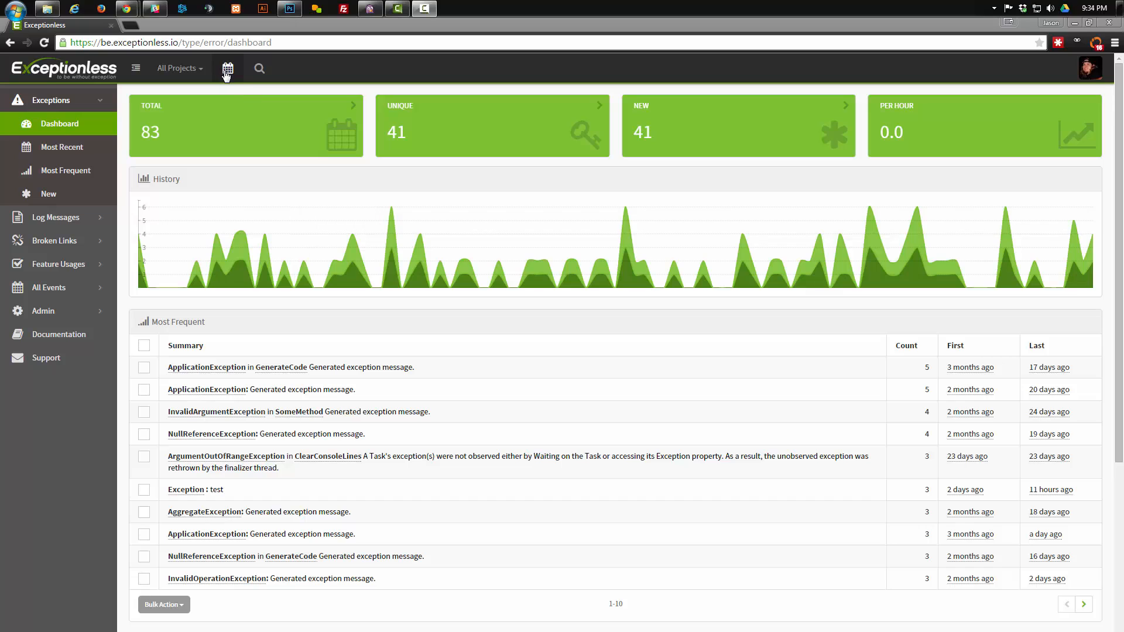
click(227, 68)
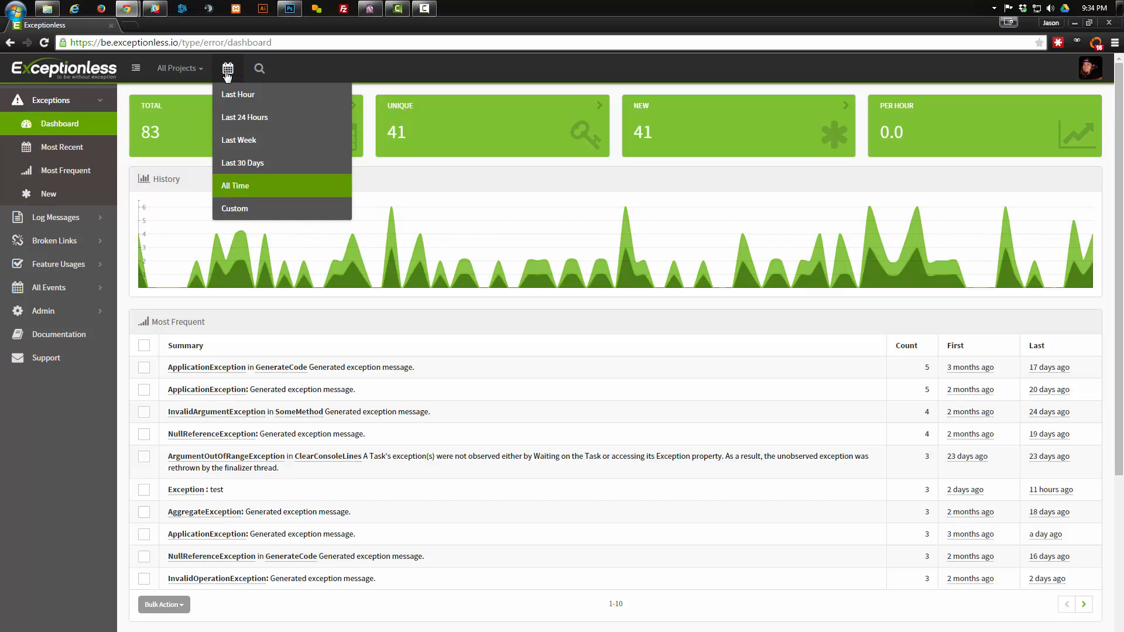
mouse_move(232, 101)
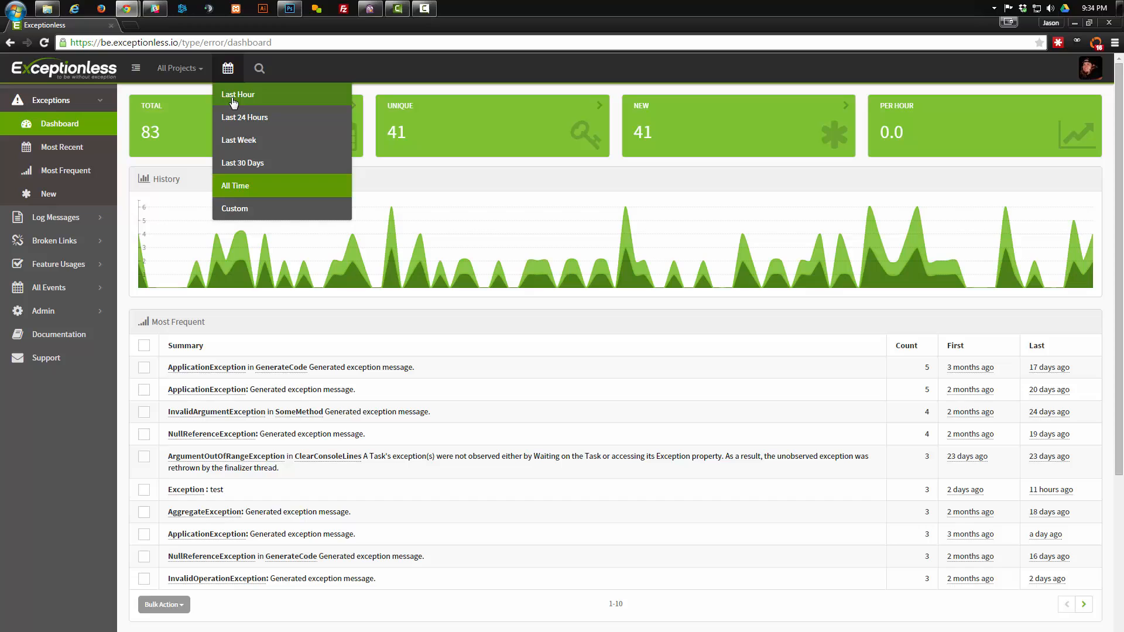
mouse_move(242, 127)
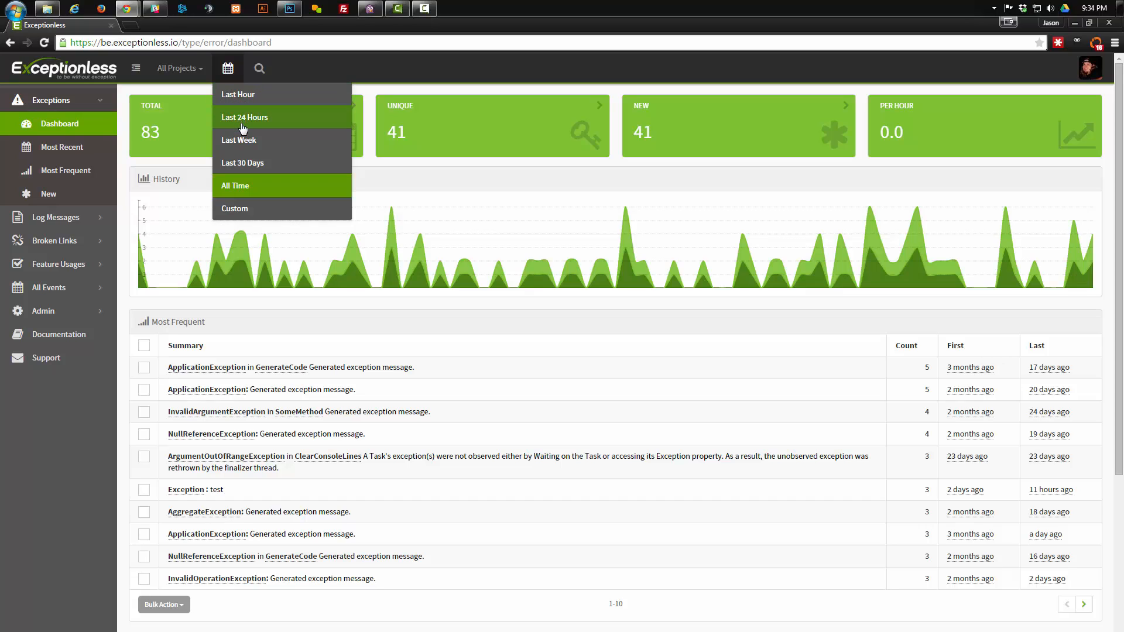
mouse_move(246, 169)
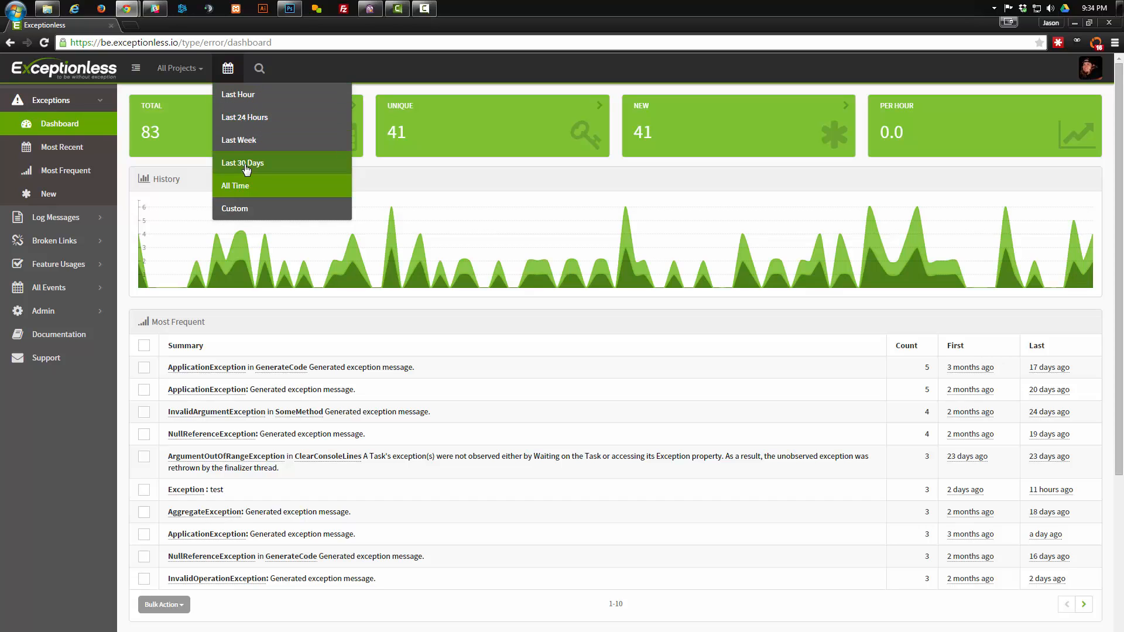
mouse_move(236, 187)
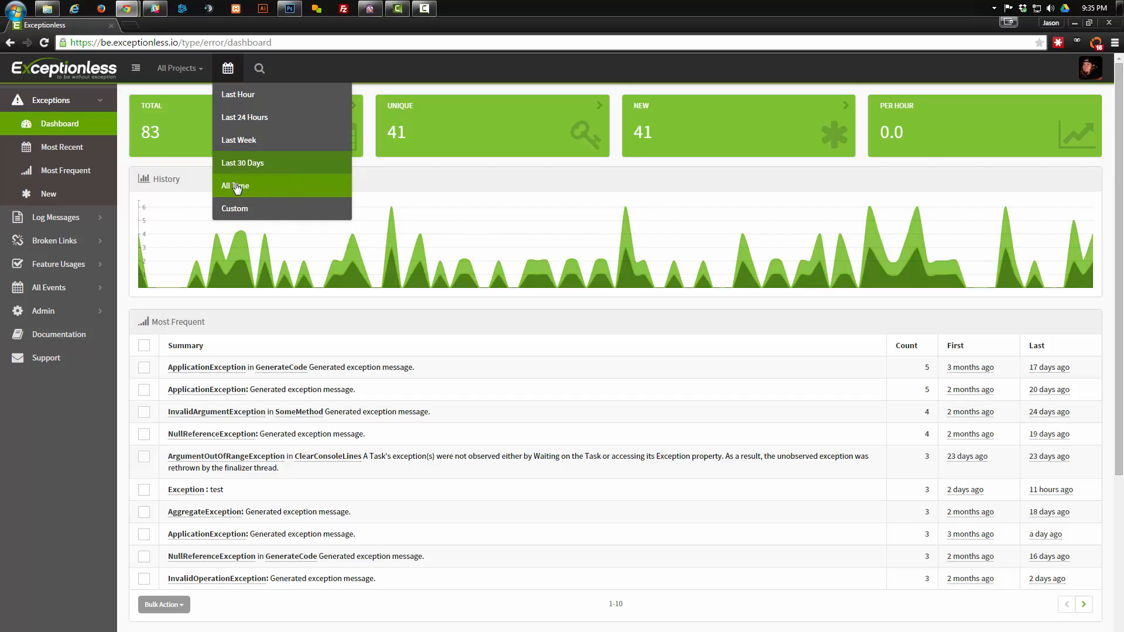
mouse_move(246, 217)
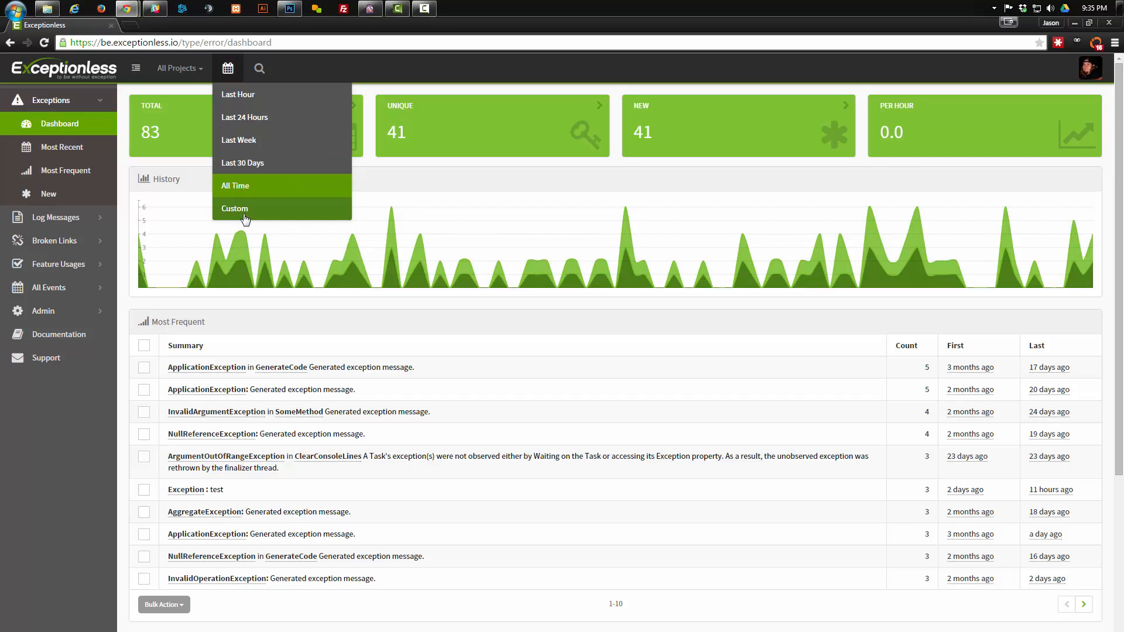
click(235, 208)
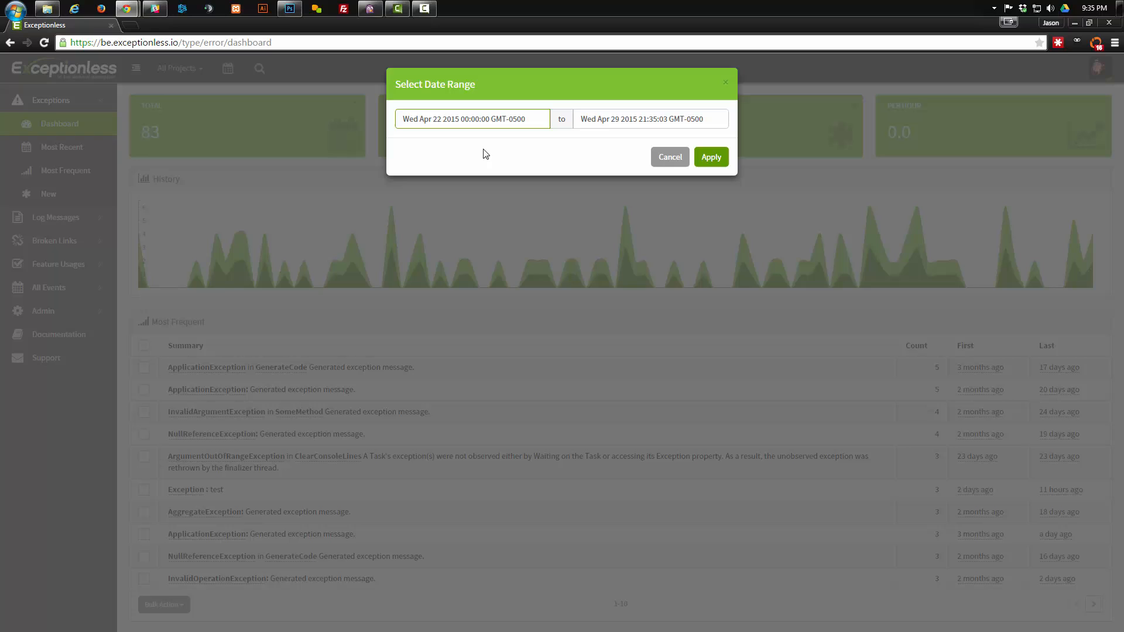
click(473, 120)
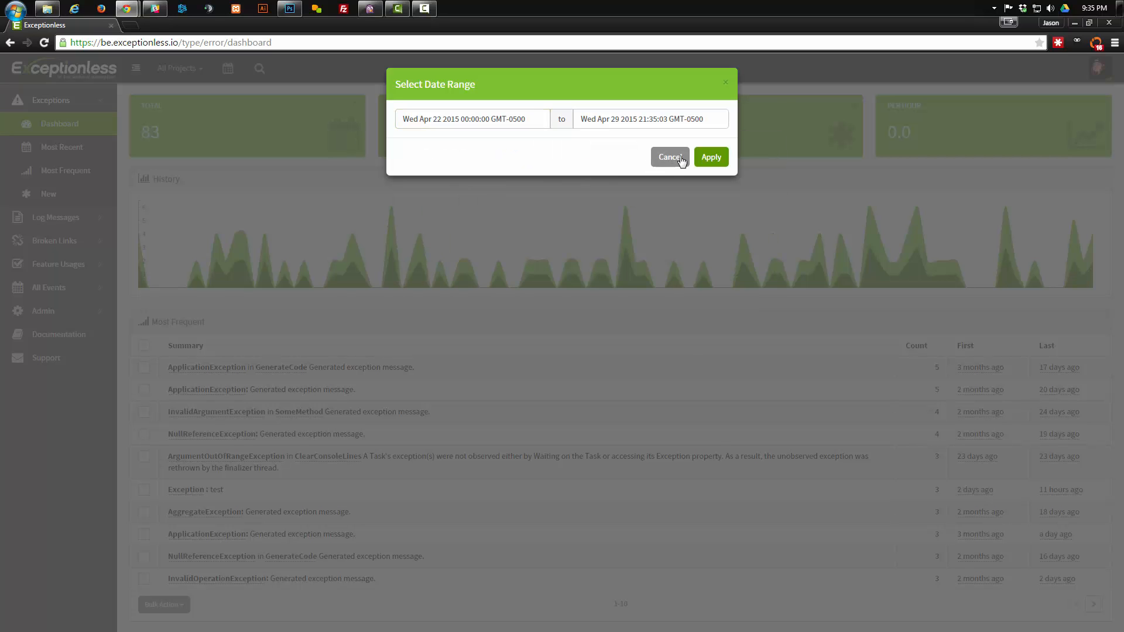
click(669, 157)
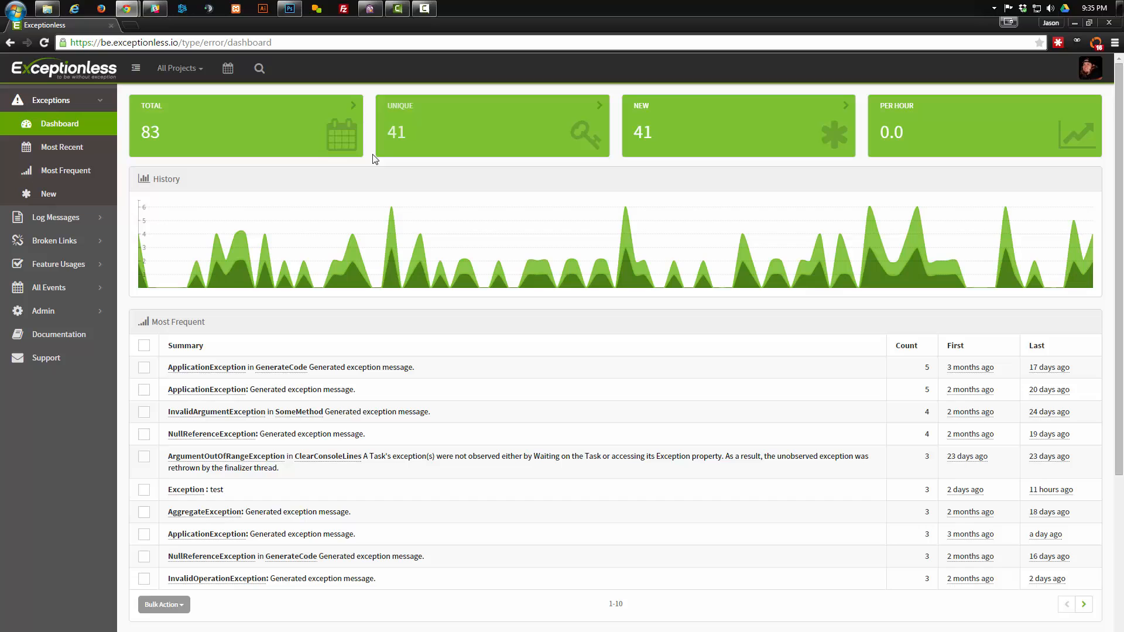
mouse_move(231, 191)
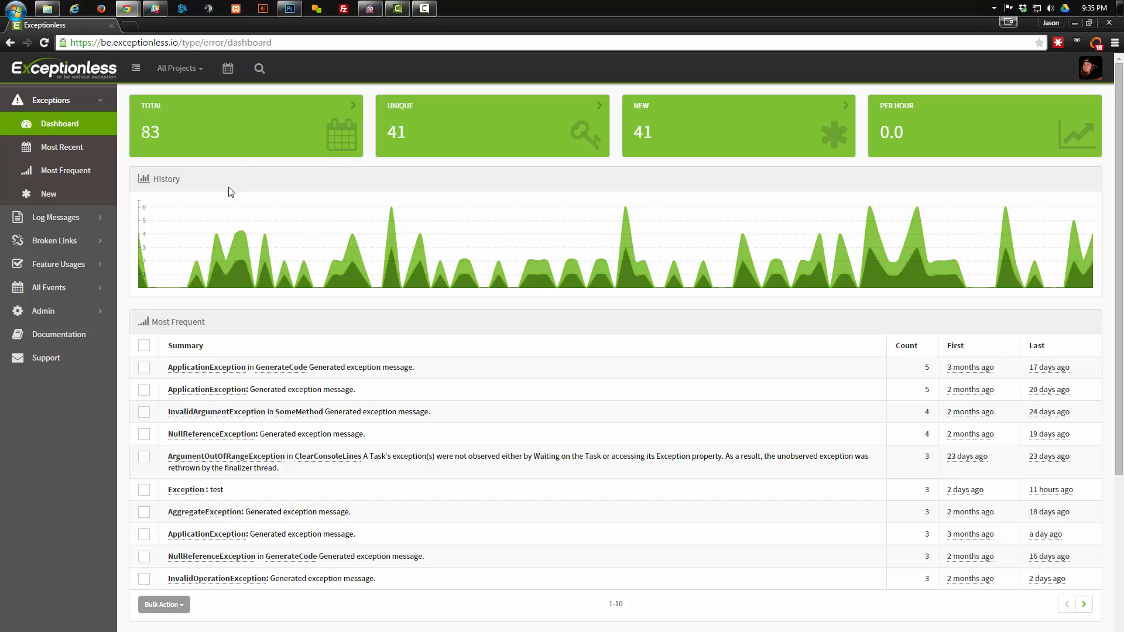
mouse_move(182, 237)
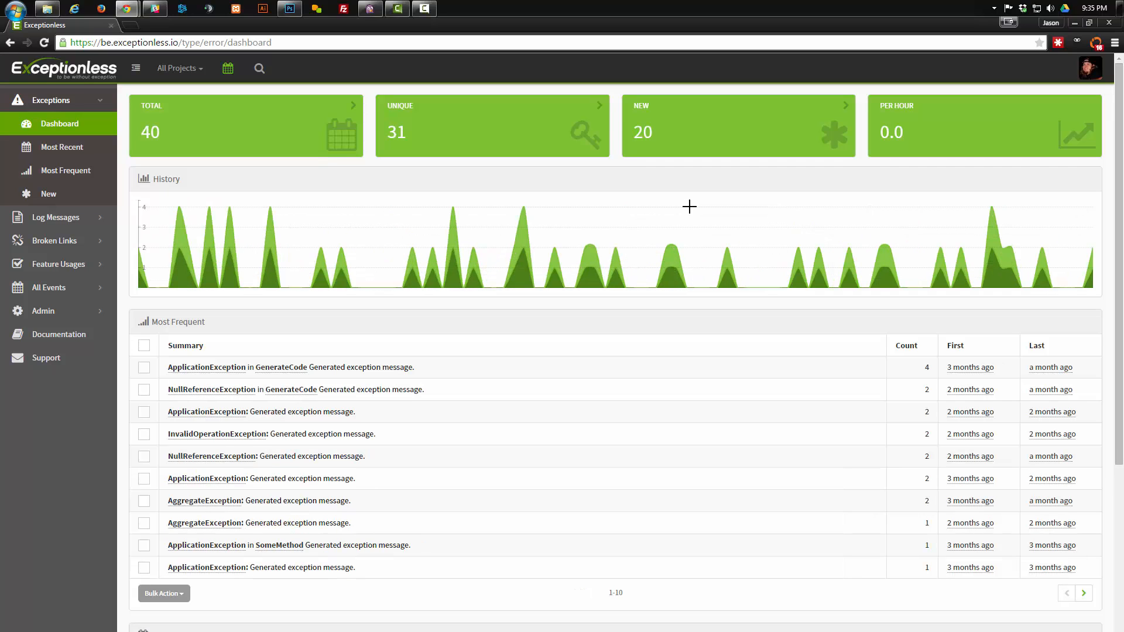
mouse_move(316, 215)
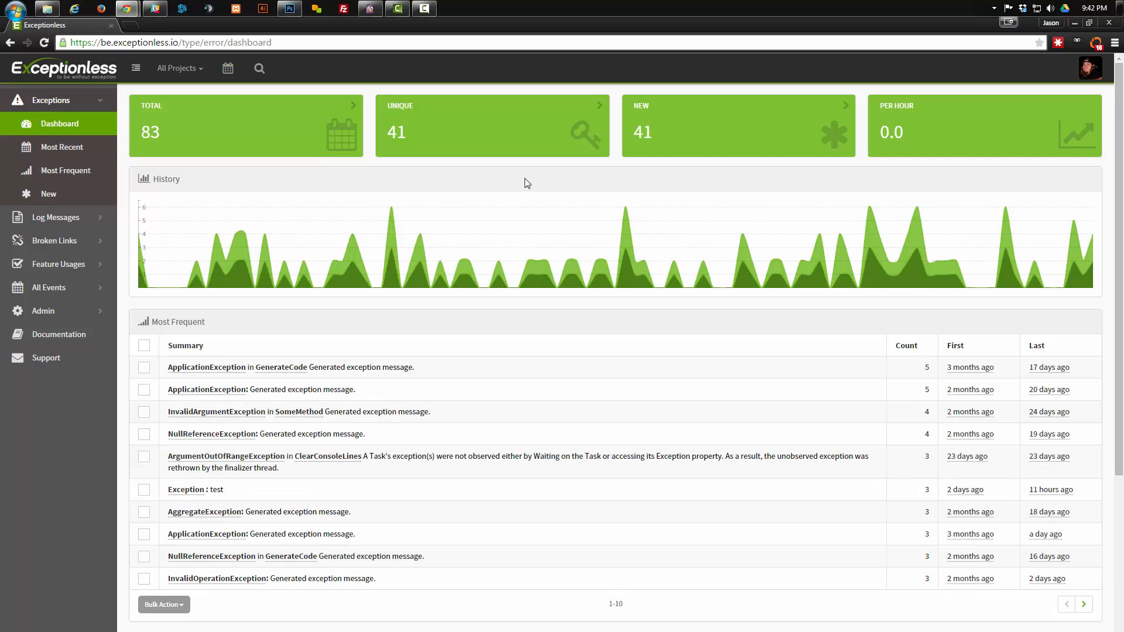
mouse_move(286, 197)
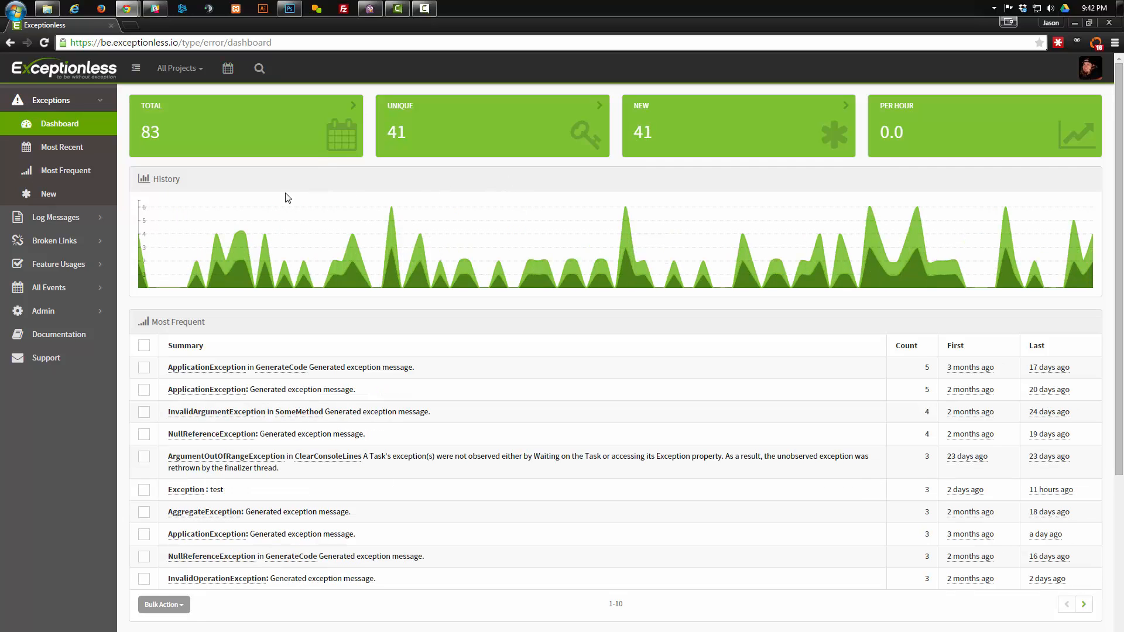
Show the search filter panel and focus its empty Criteria box.
click(259, 68)
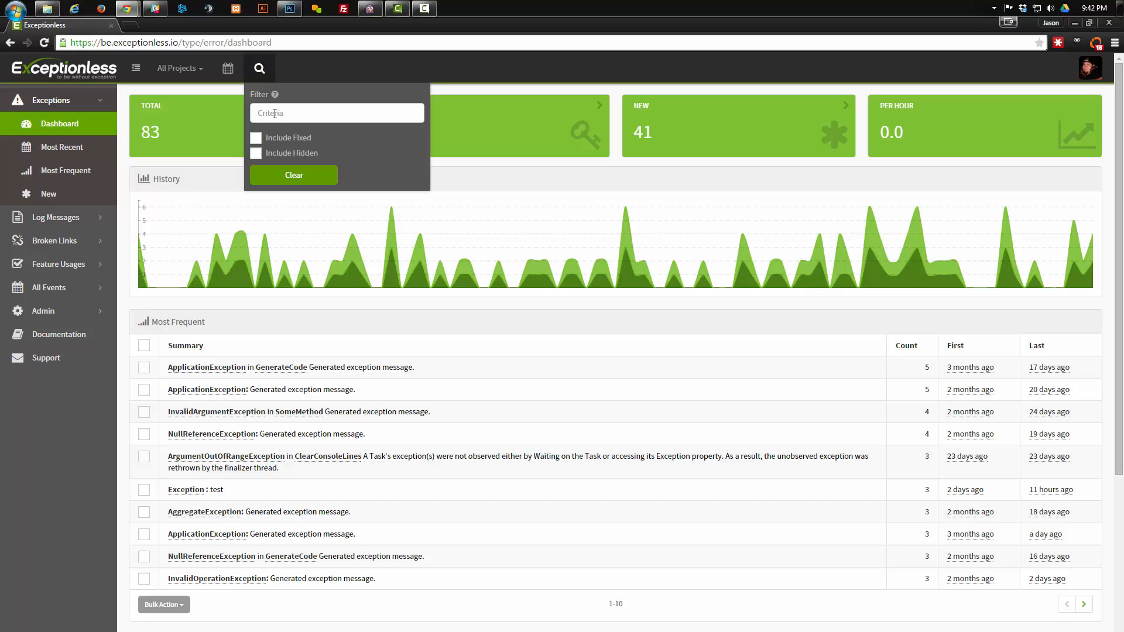
mouse_move(259, 78)
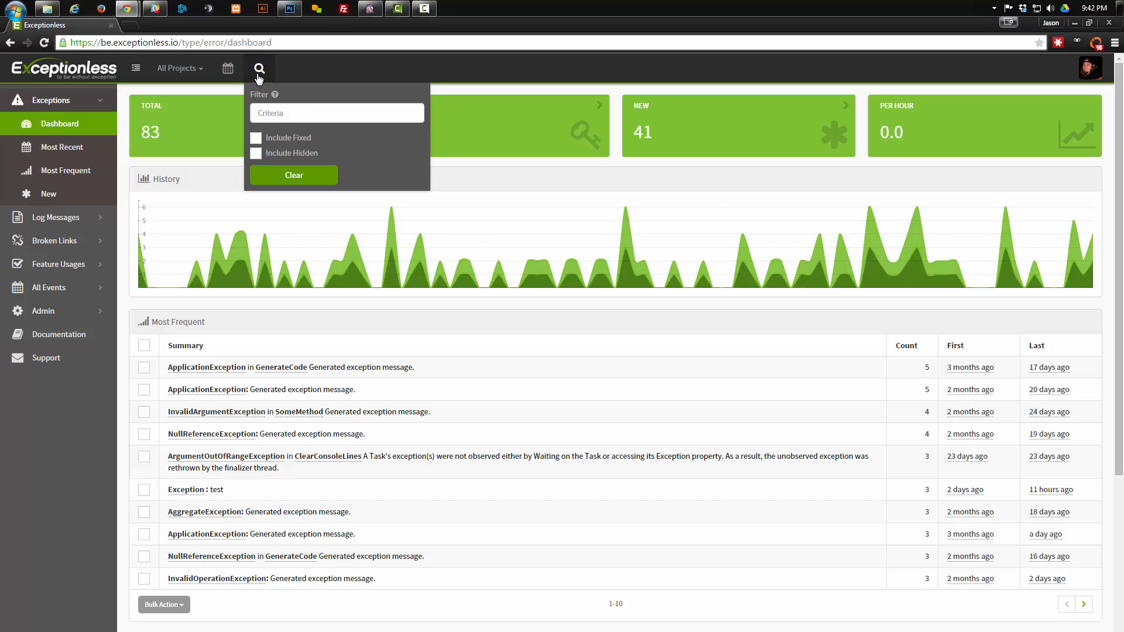
click(336, 114)
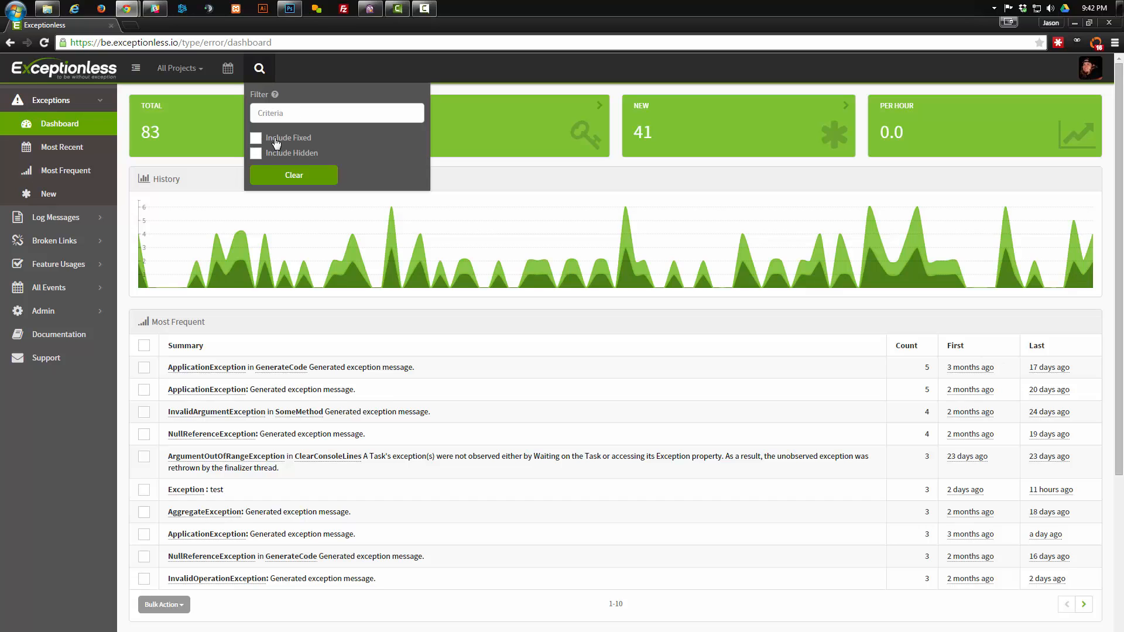
mouse_move(300, 151)
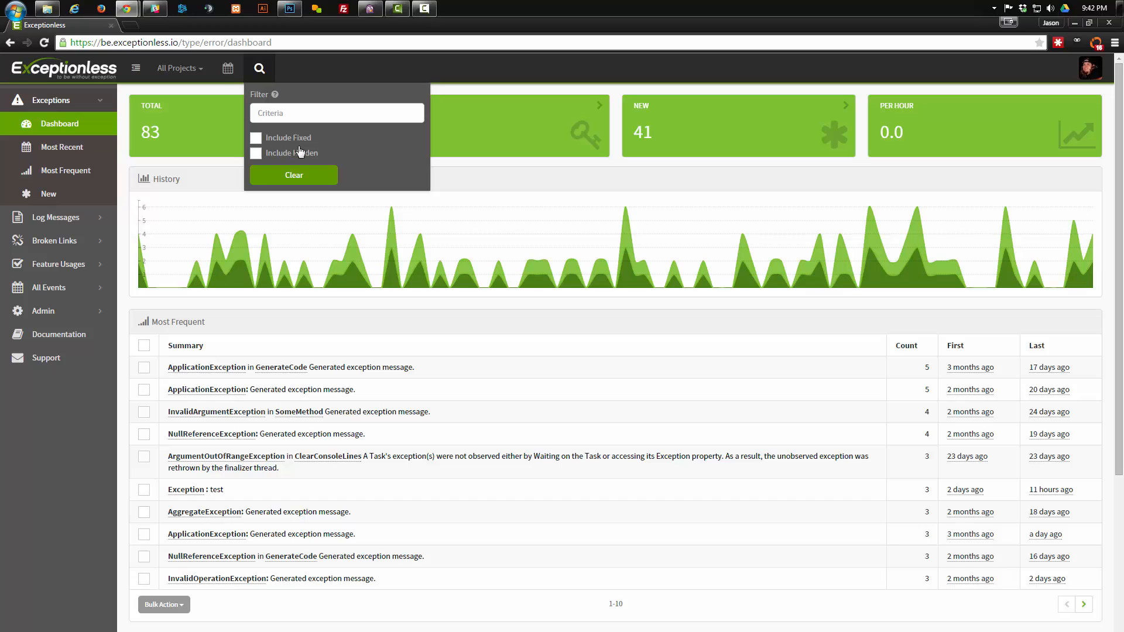
mouse_move(298, 152)
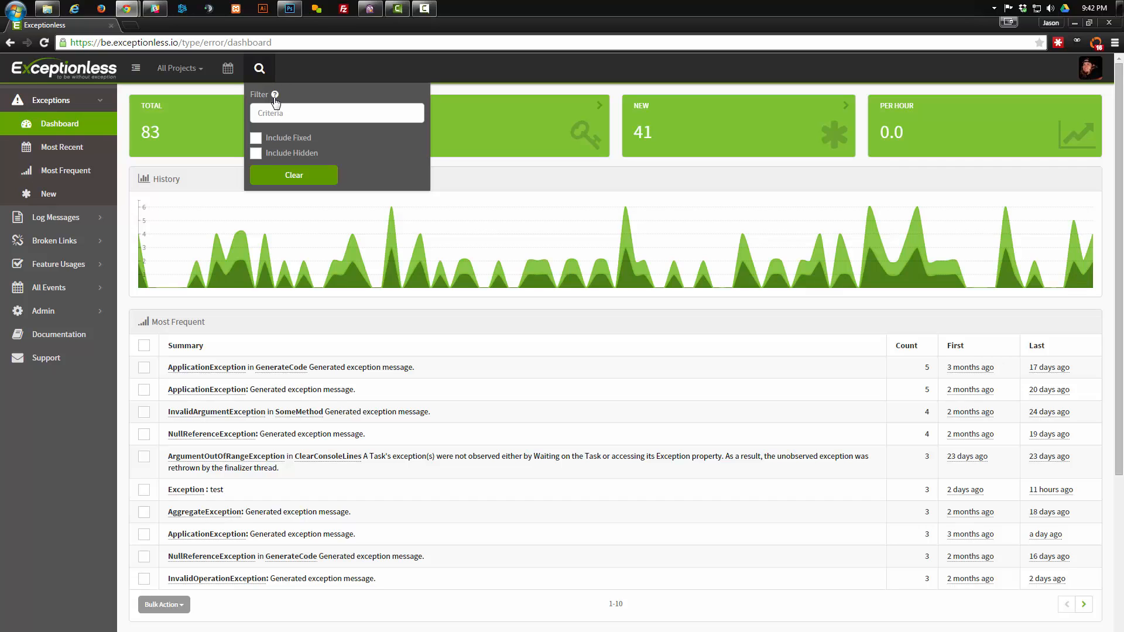
mouse_move(274, 95)
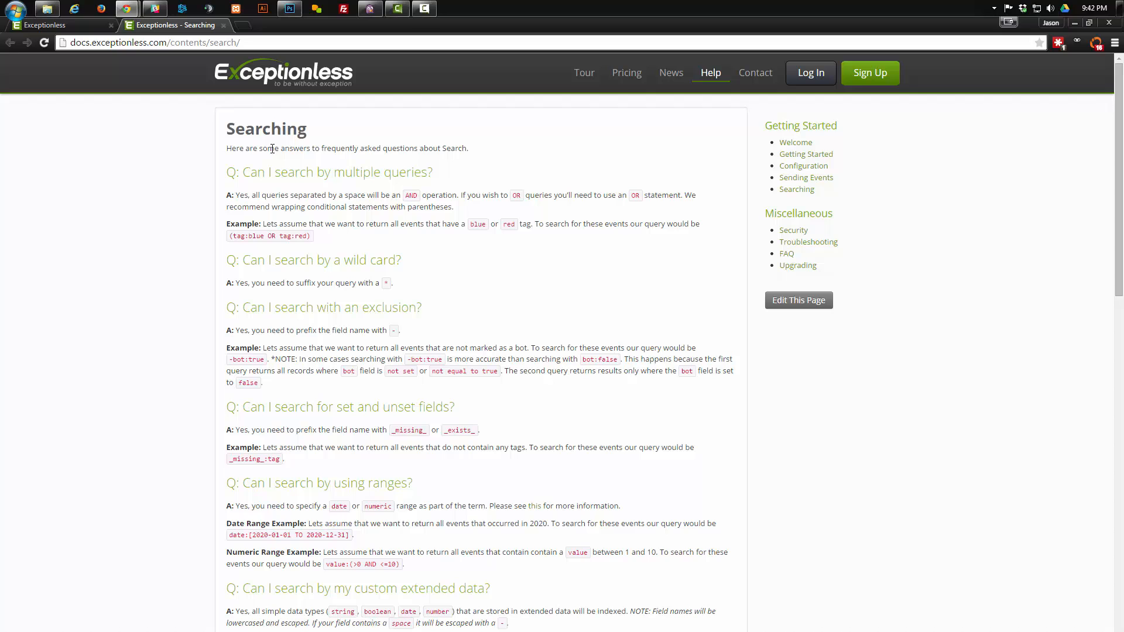
mouse_move(395, 248)
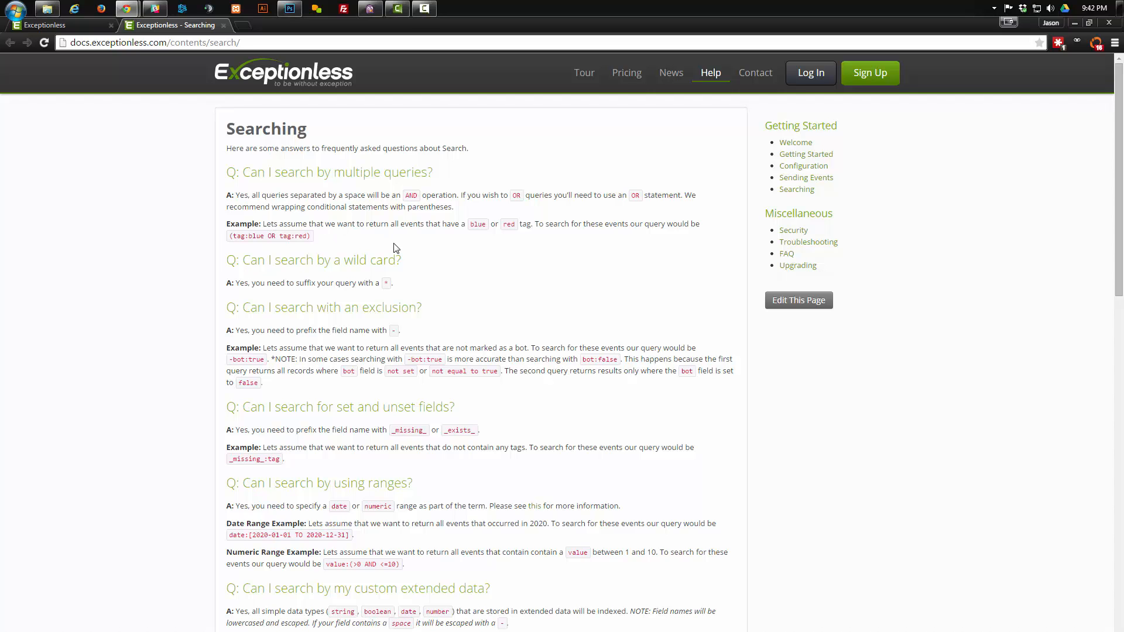
Browse the searchable-fields table in the Searching docs and select the type:error example.
scroll(down, 3)
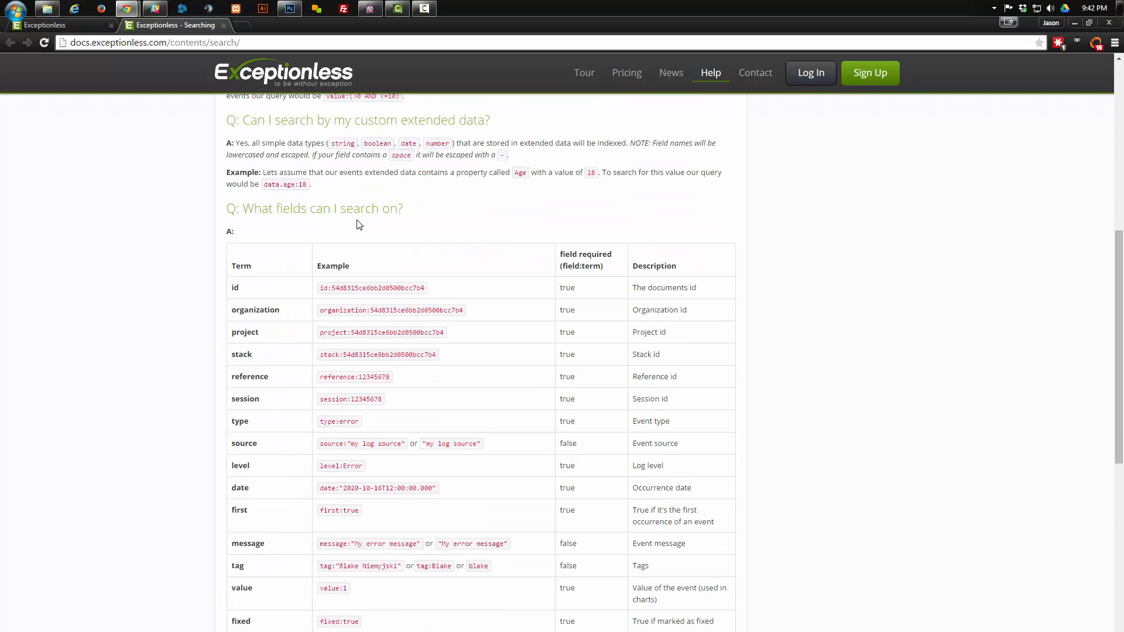
scroll(down, 3)
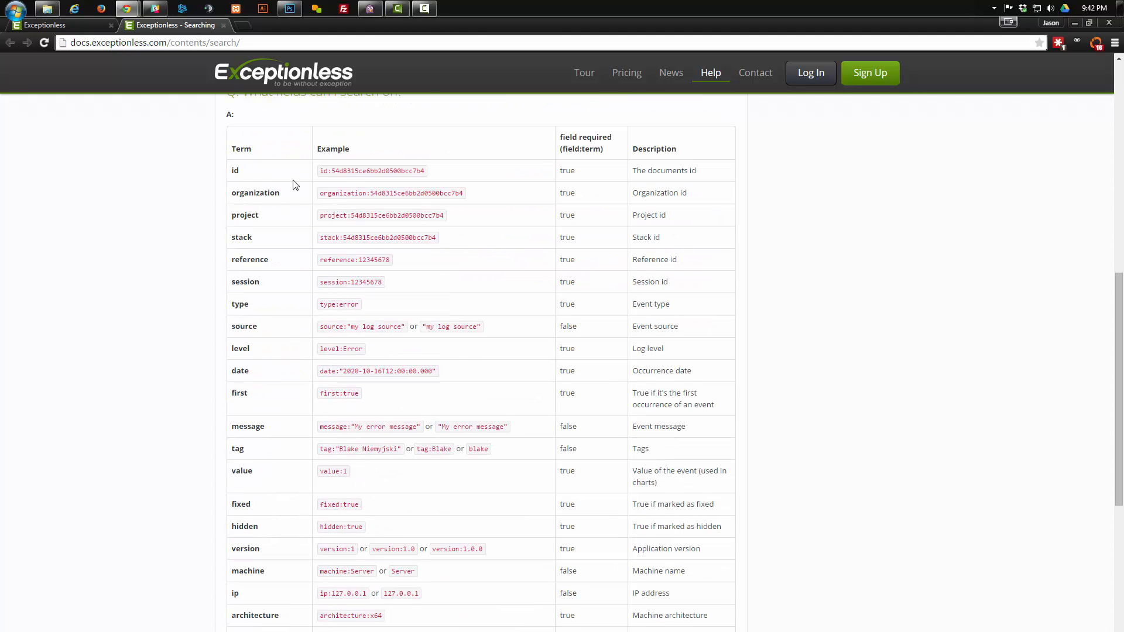
mouse_move(252, 321)
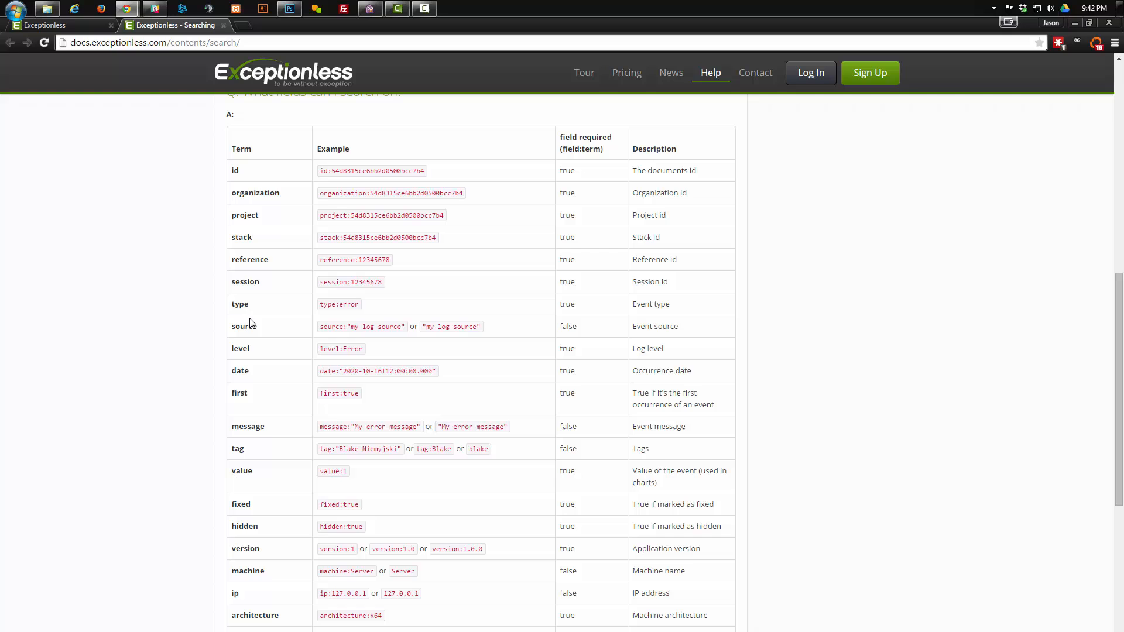
mouse_move(247, 215)
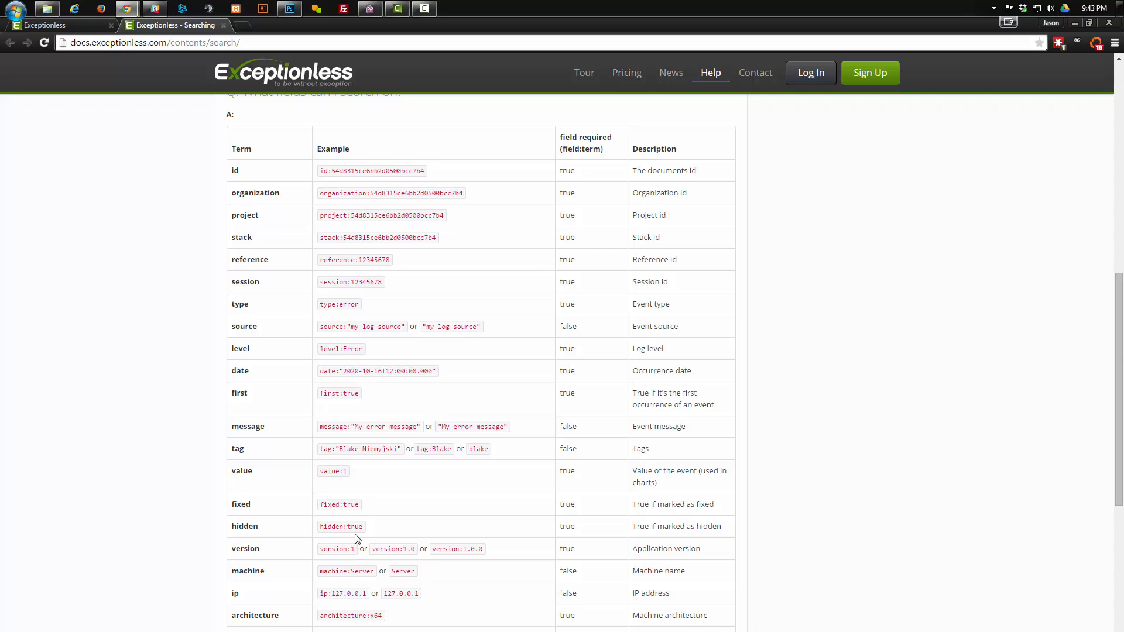
scroll(up, 3)
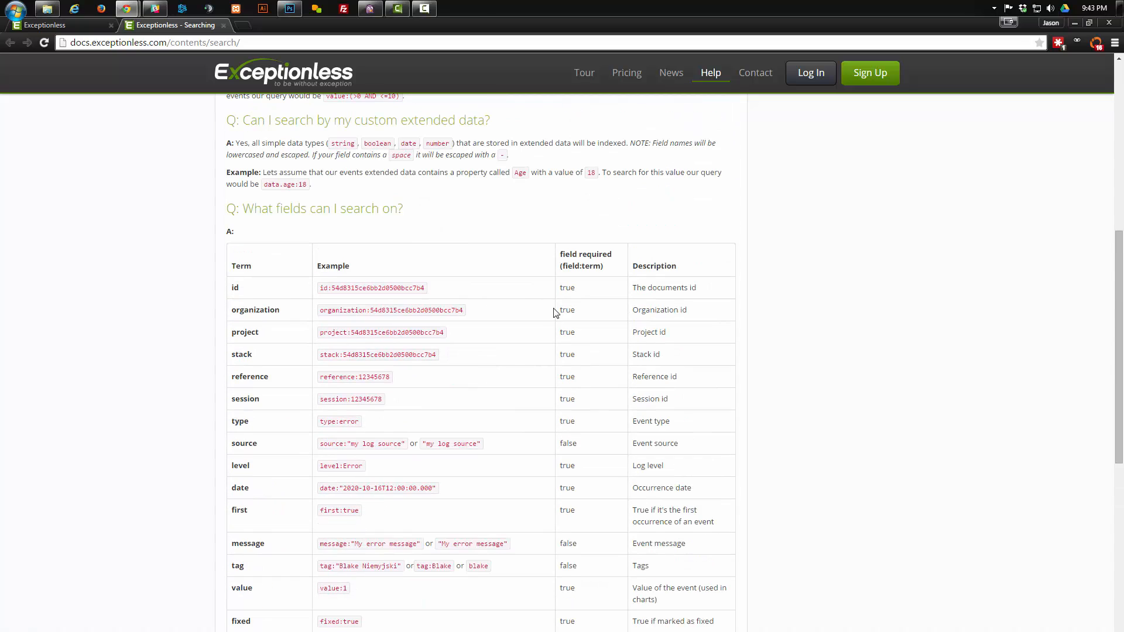
mouse_move(571, 418)
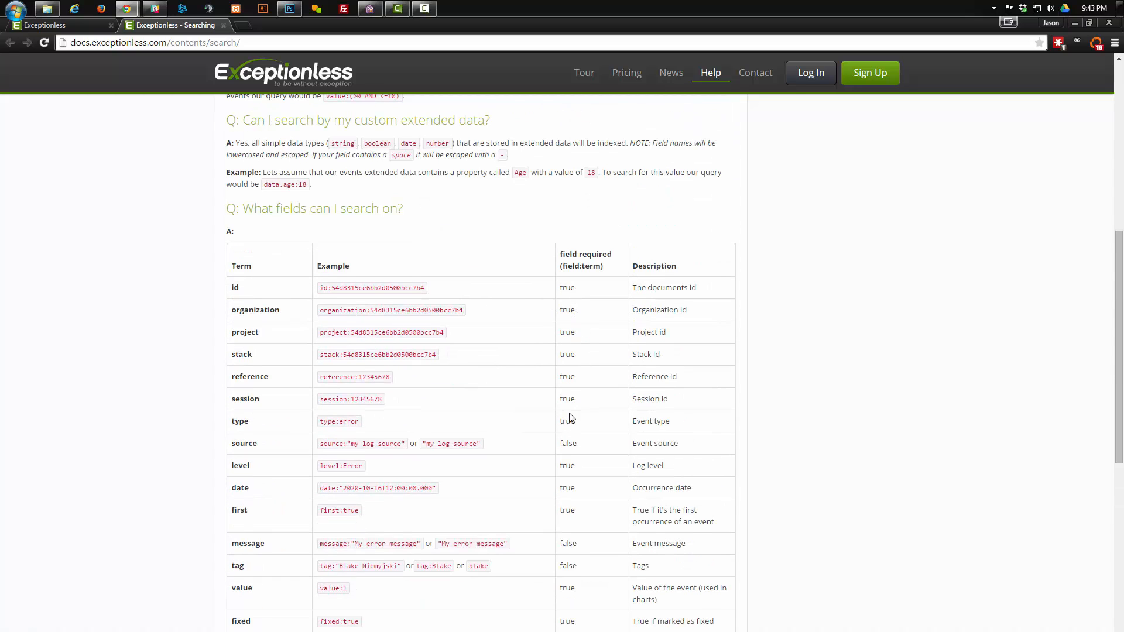
scroll(down, 3)
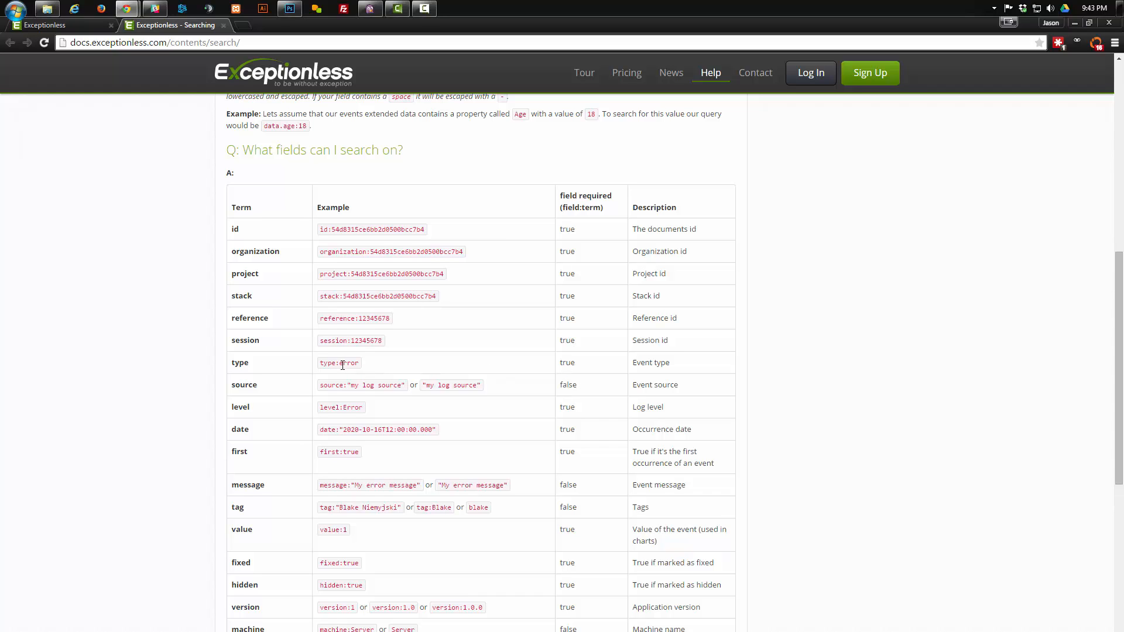
double_click(328, 363)
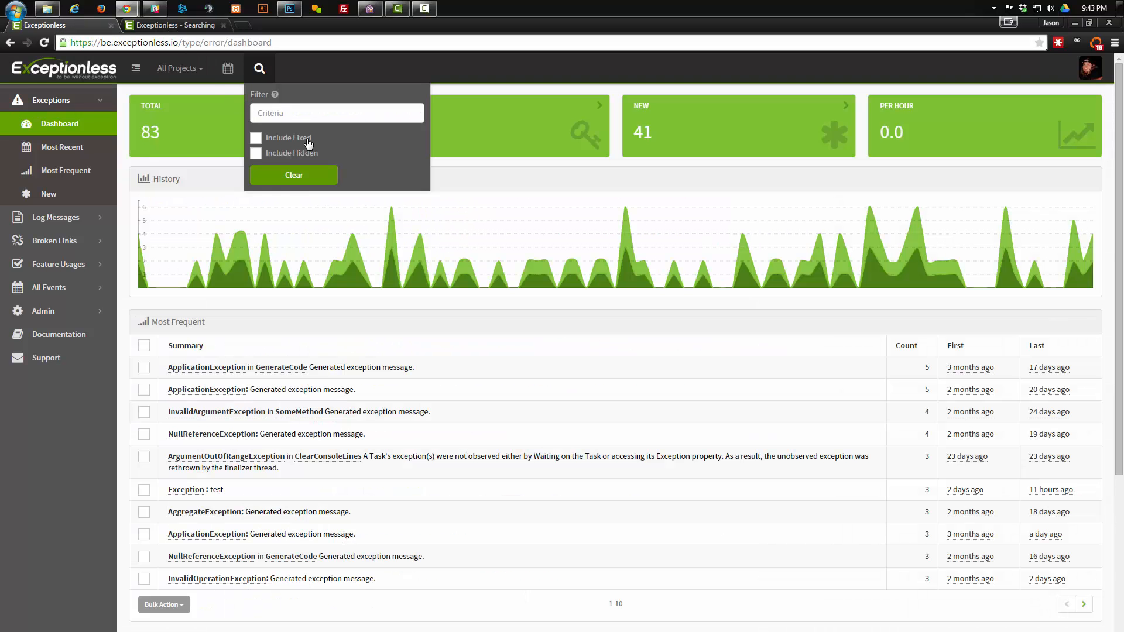
Search the dashboard for exceptions tagged tag1 via the Criteria box.
click(307, 113)
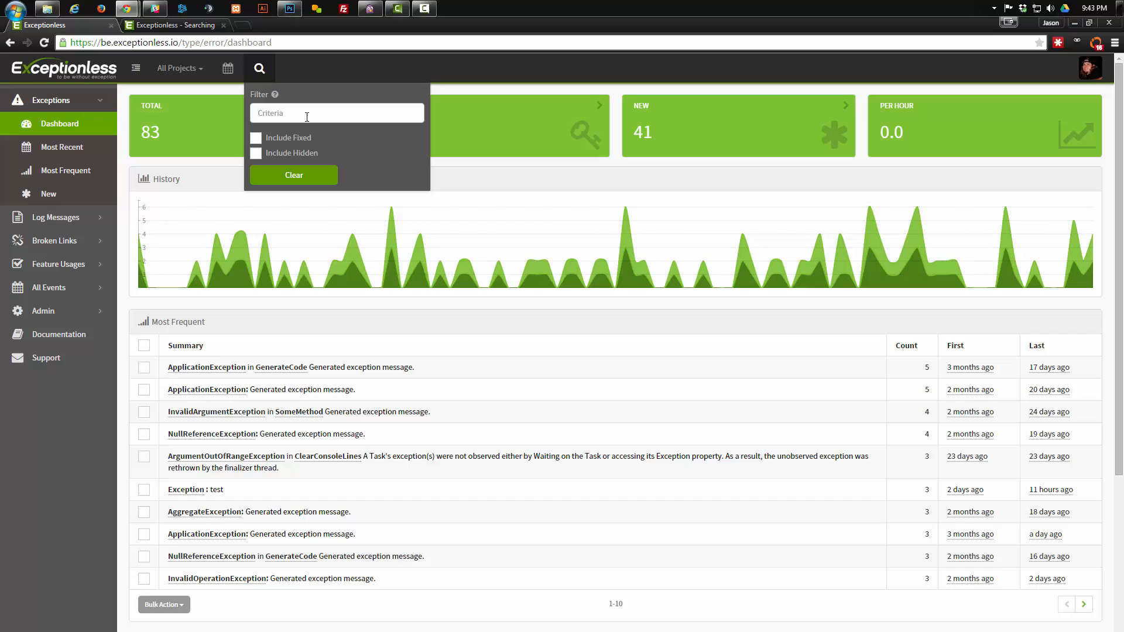
click(336, 112)
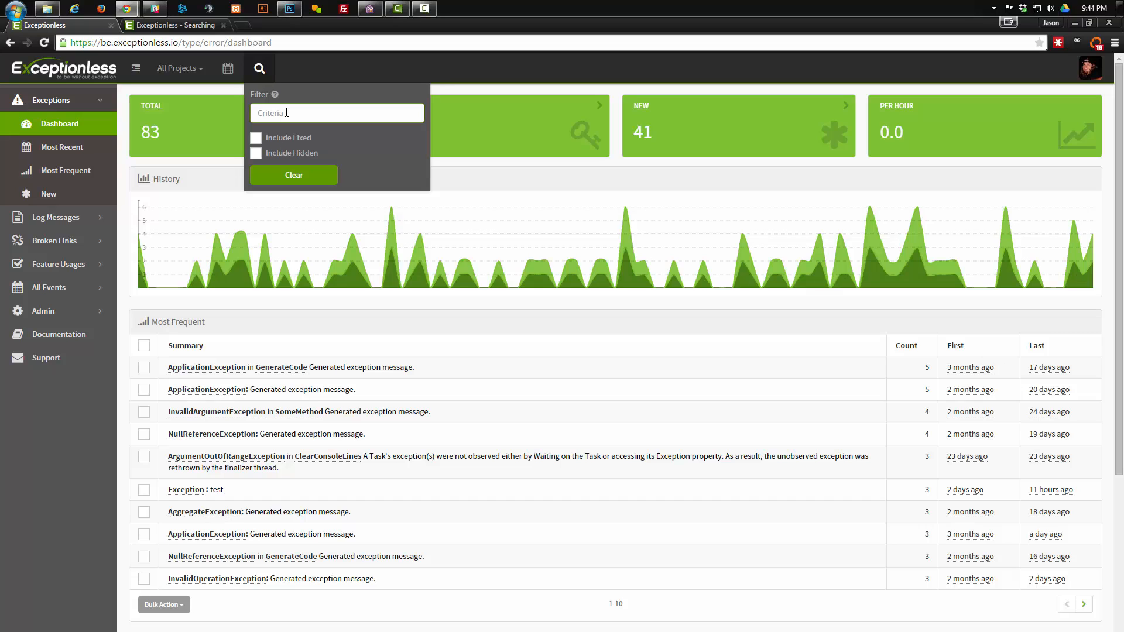
text(tag1)
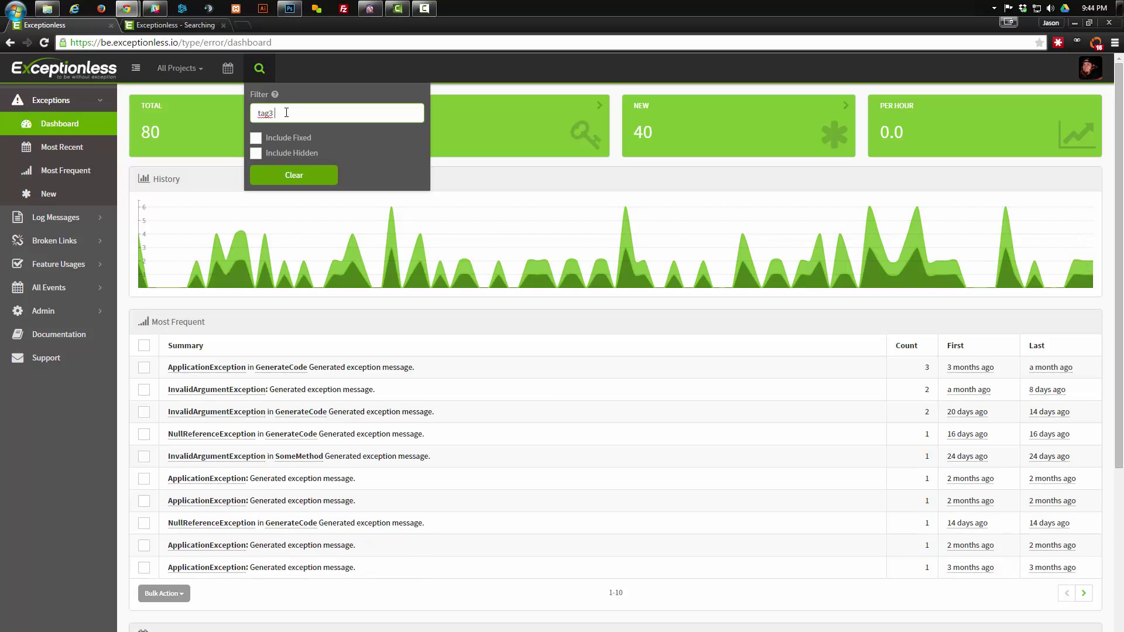
key(Backspace)
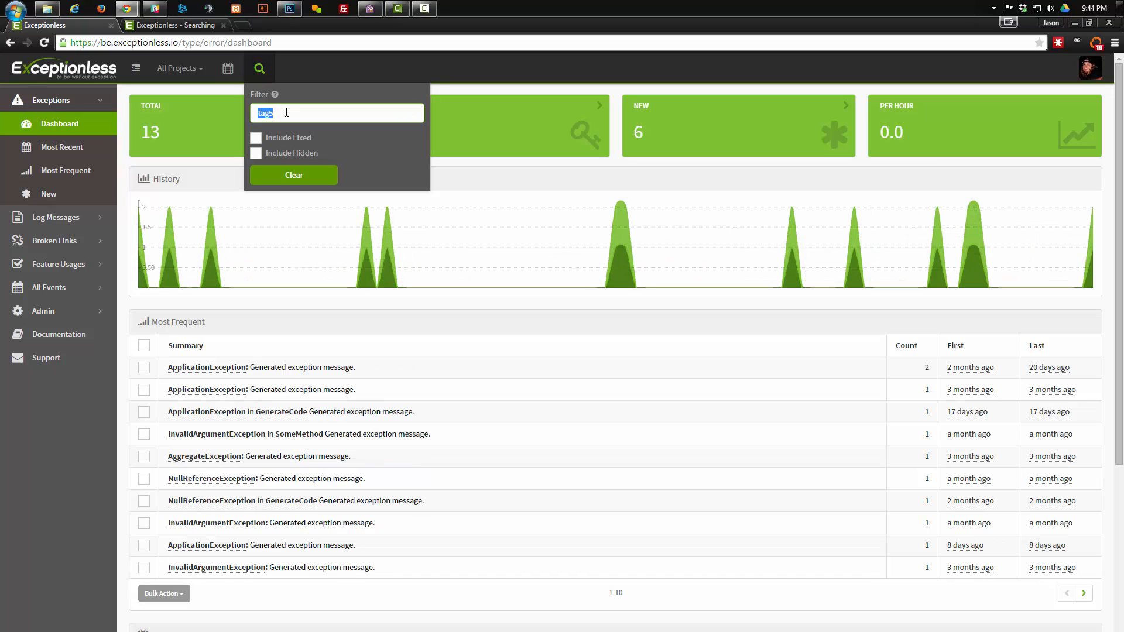
Change the criteria to (tag1 OR tag3), bringing the total to 80 exceptions.
text(tag1)
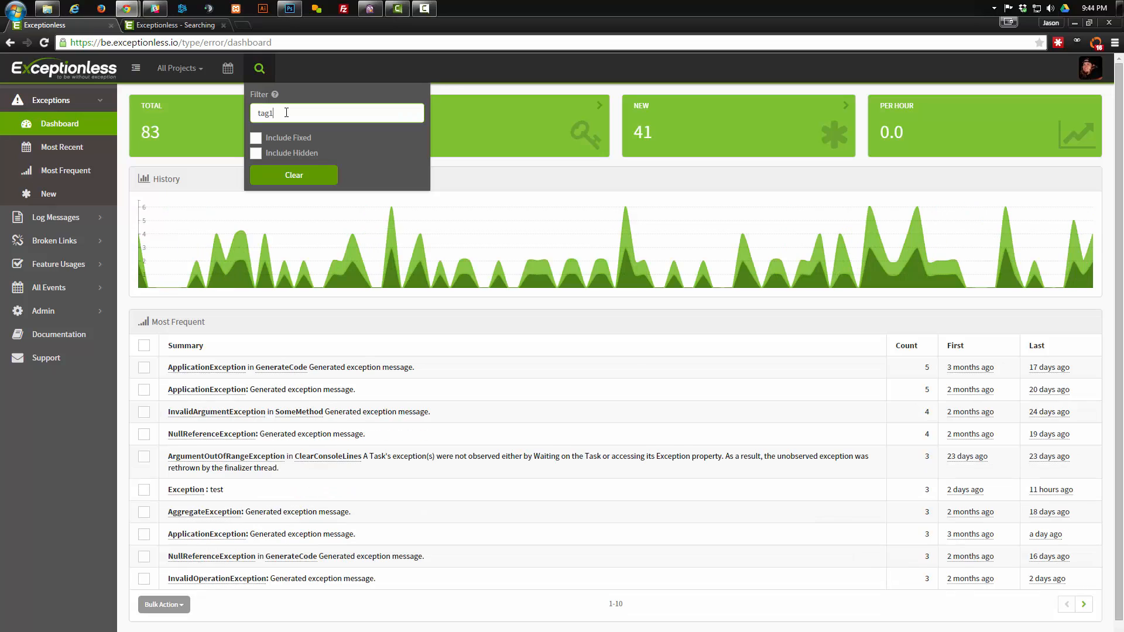
text(tag5)
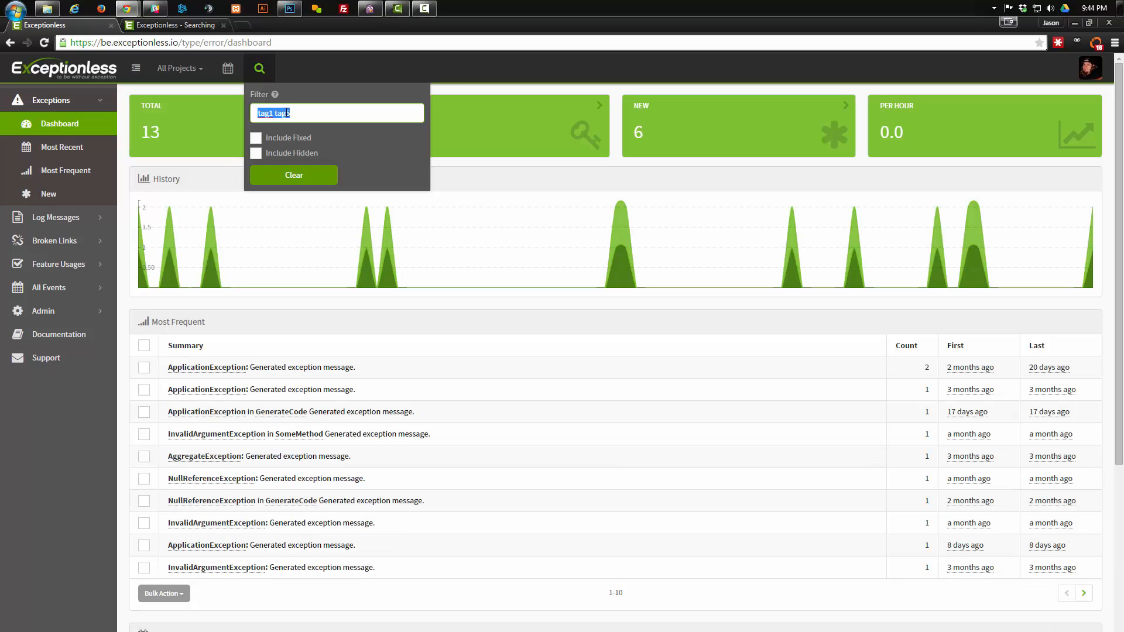
text(()
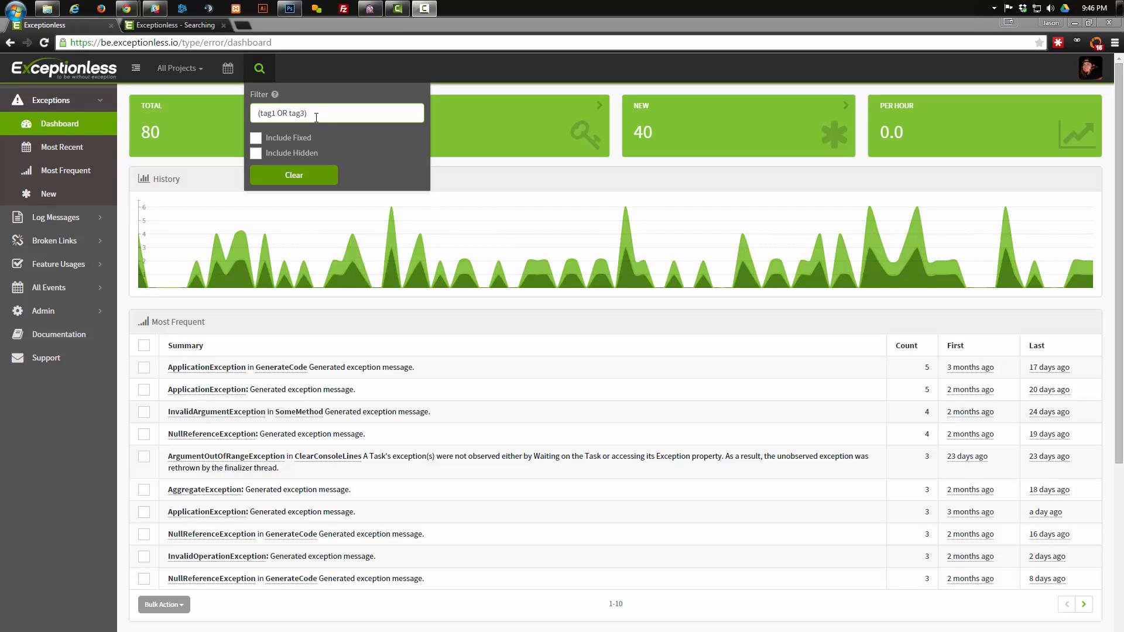
Empty the criteria, toggle Include Fixed on (85) then off, and clear all filters to 83 total.
click(293, 176)
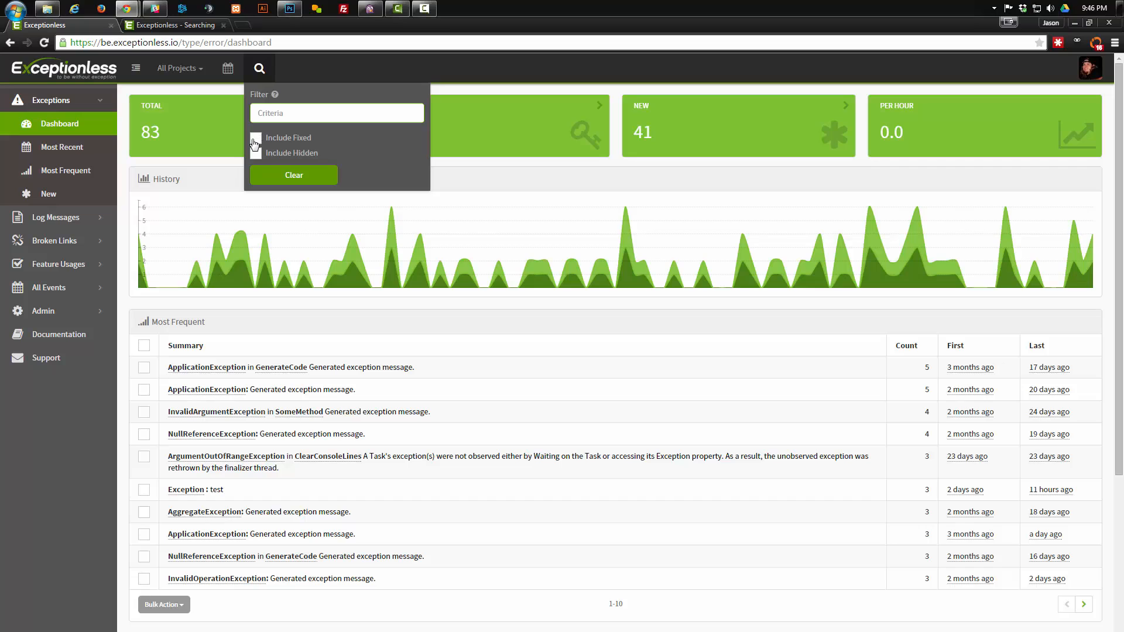
click(255, 138)
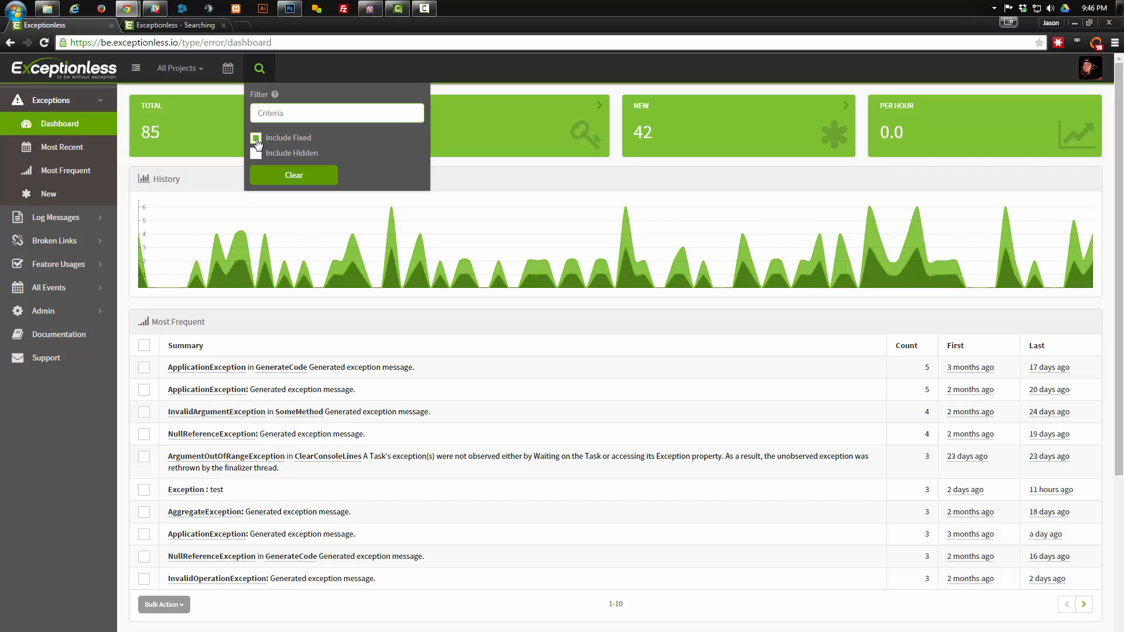
click(255, 138)
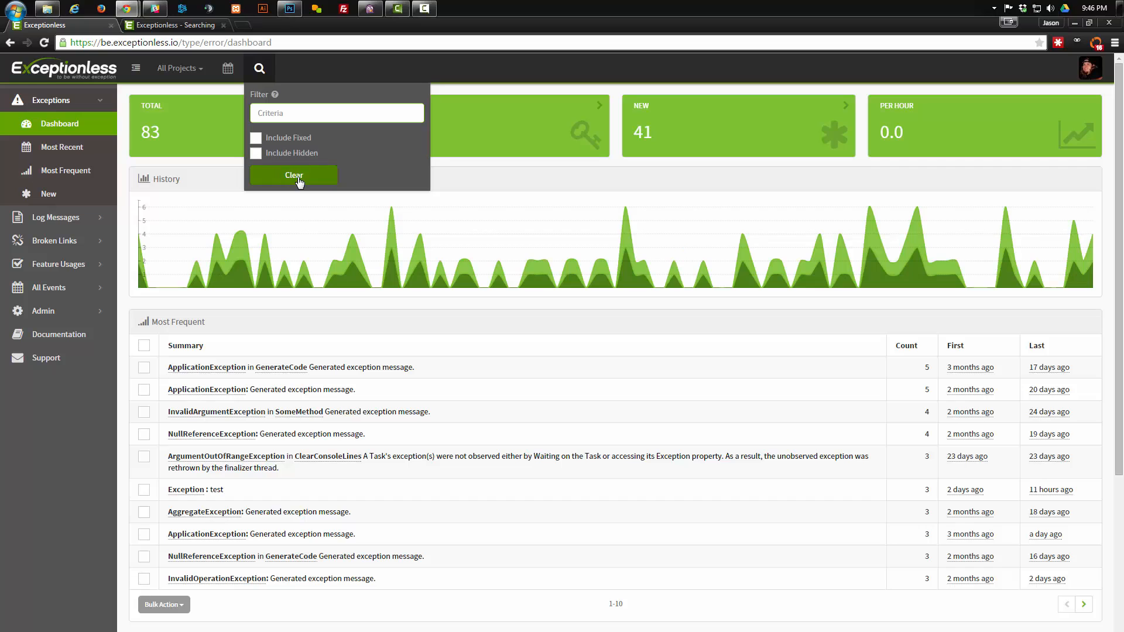
click(293, 176)
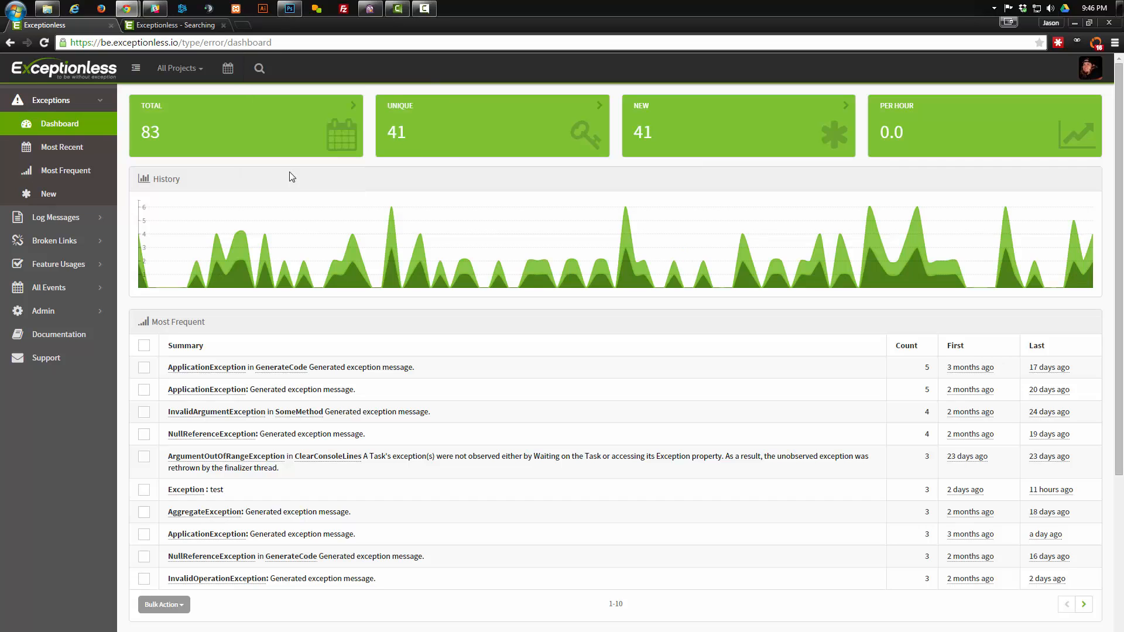
mouse_move(273, 178)
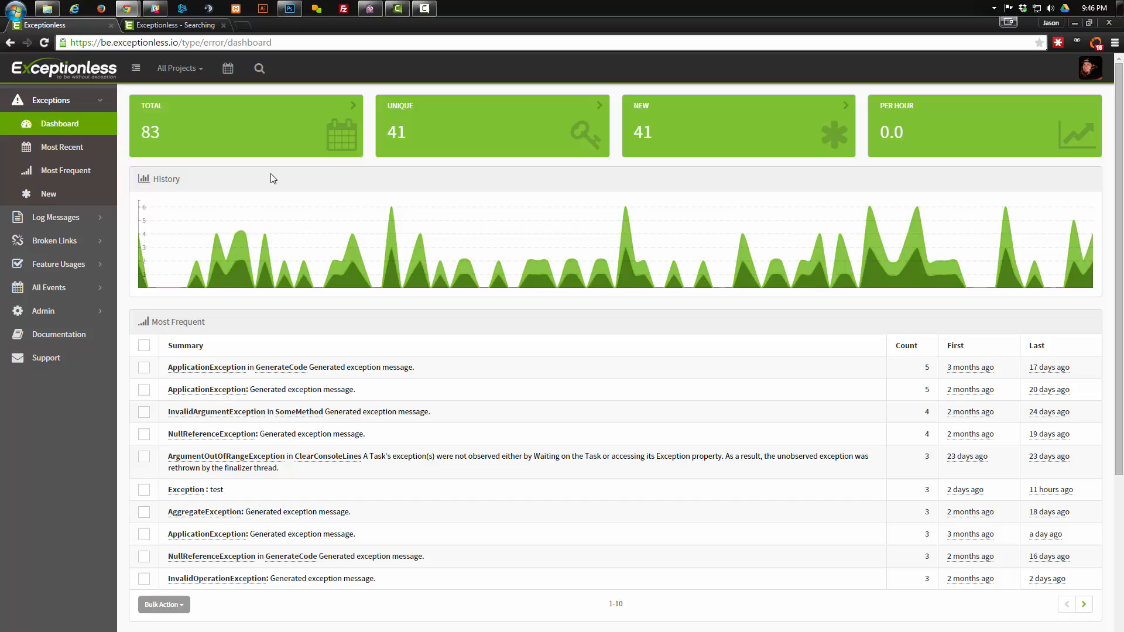
mouse_move(481, 150)
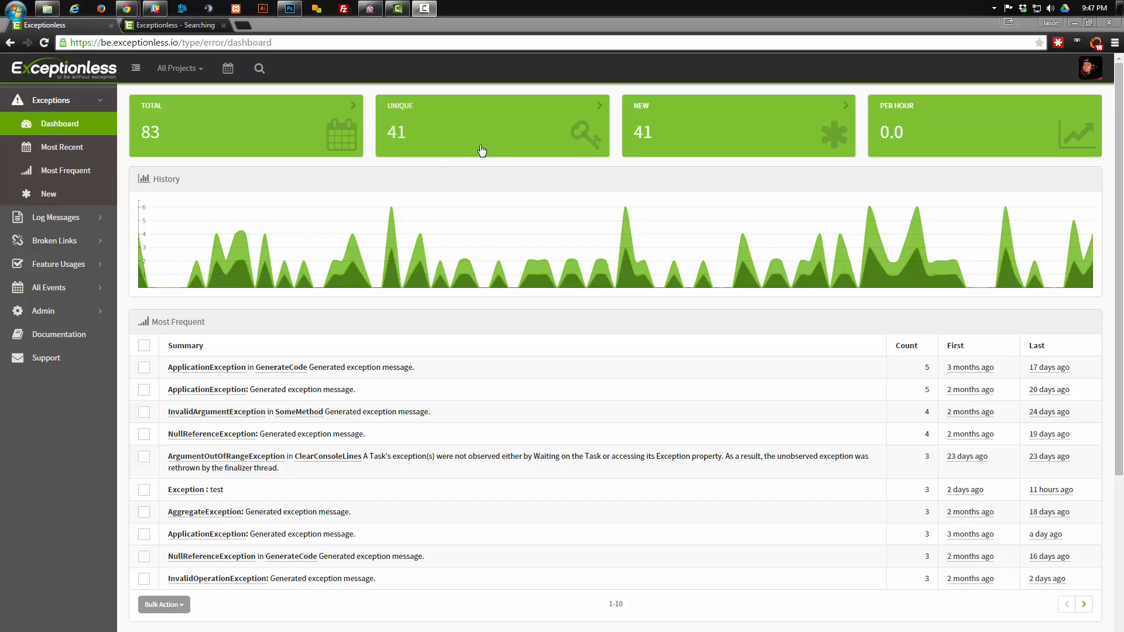
mouse_move(241, 75)
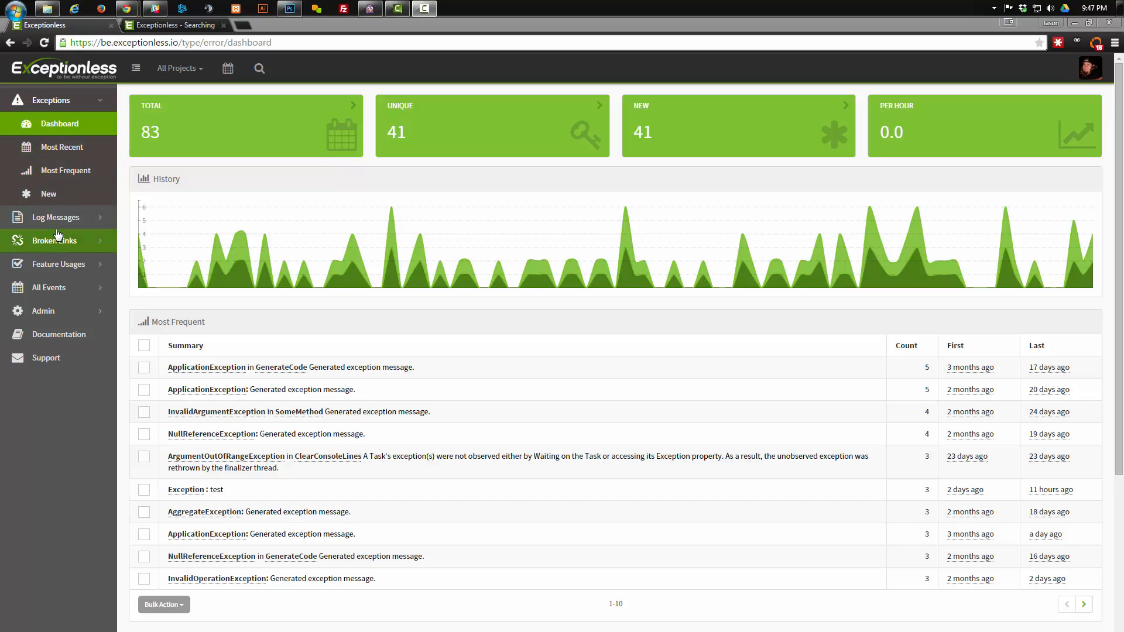
mouse_move(69, 267)
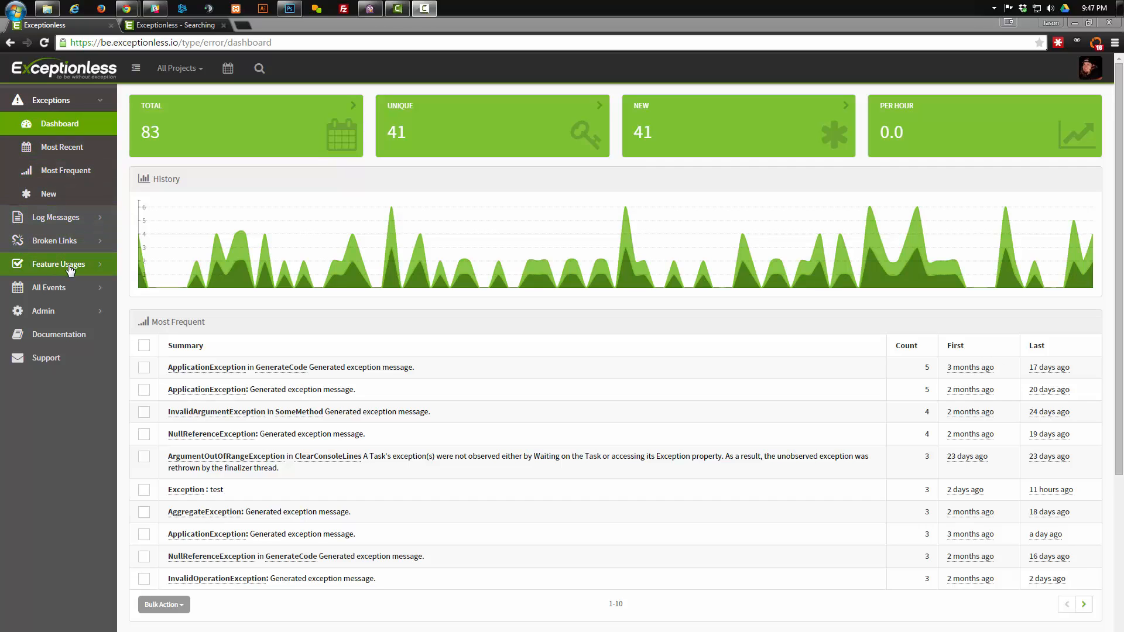
mouse_move(234, 190)
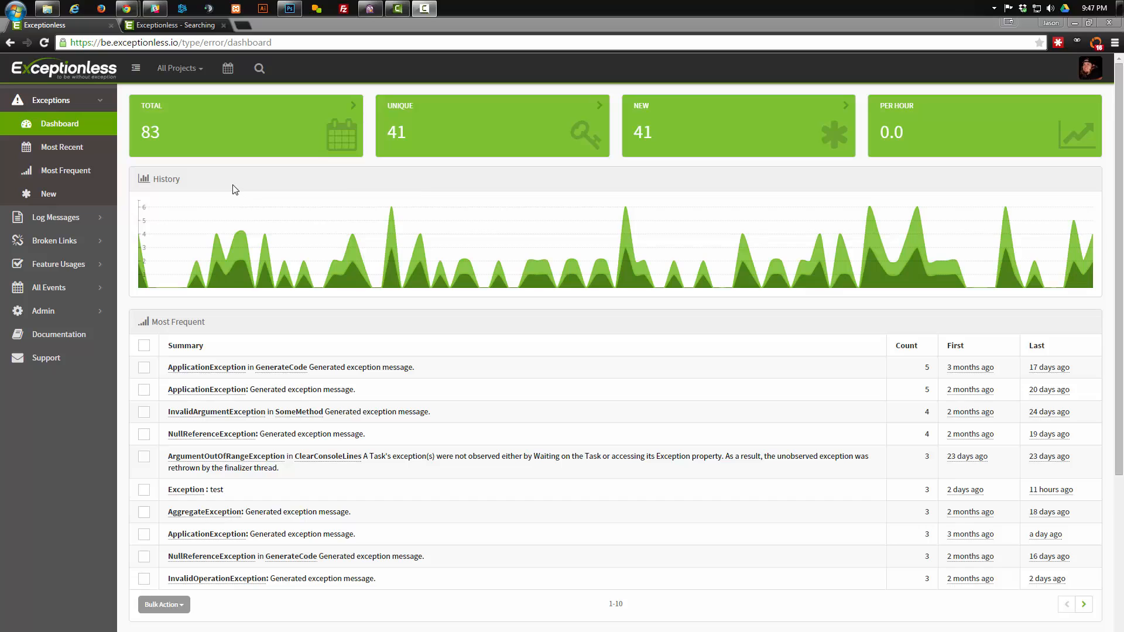
mouse_move(319, 185)
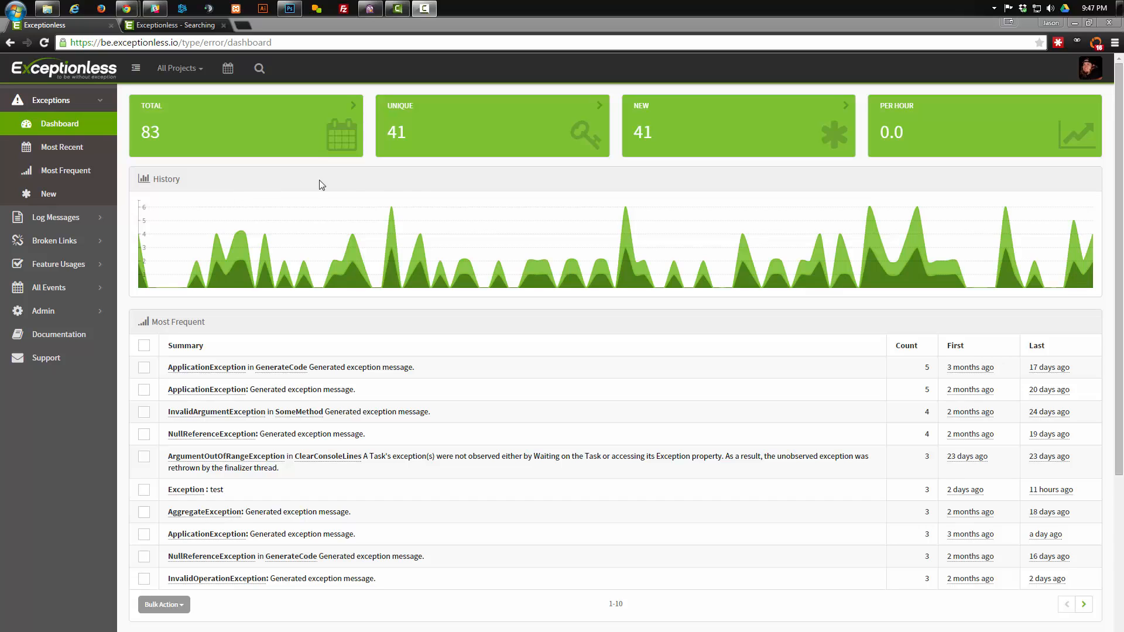
mouse_move(338, 194)
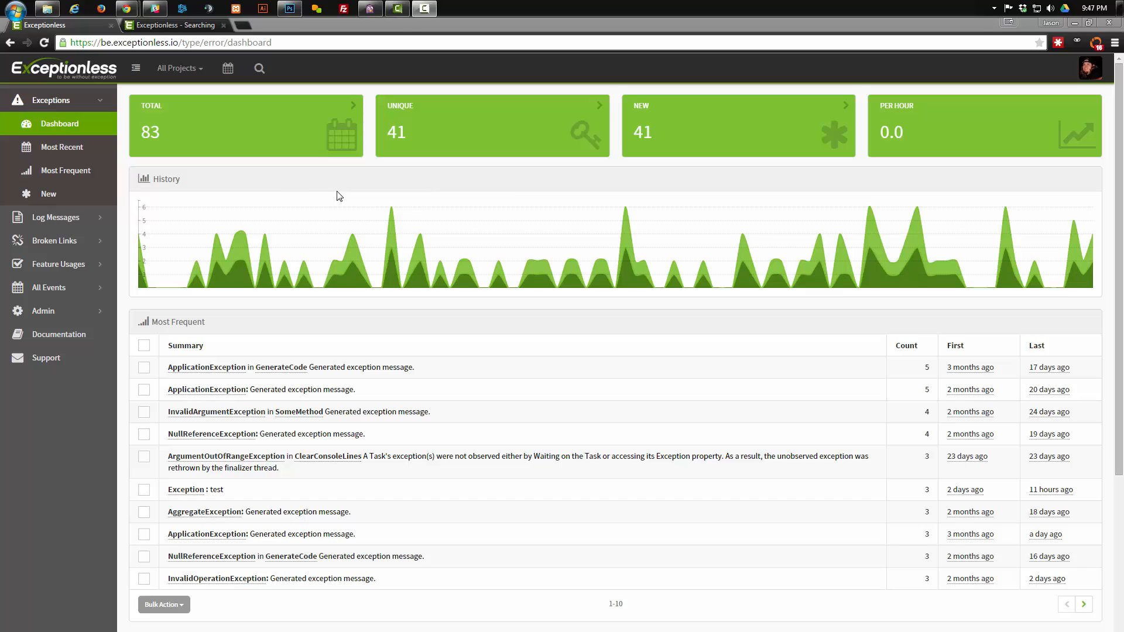
mouse_move(530, 194)
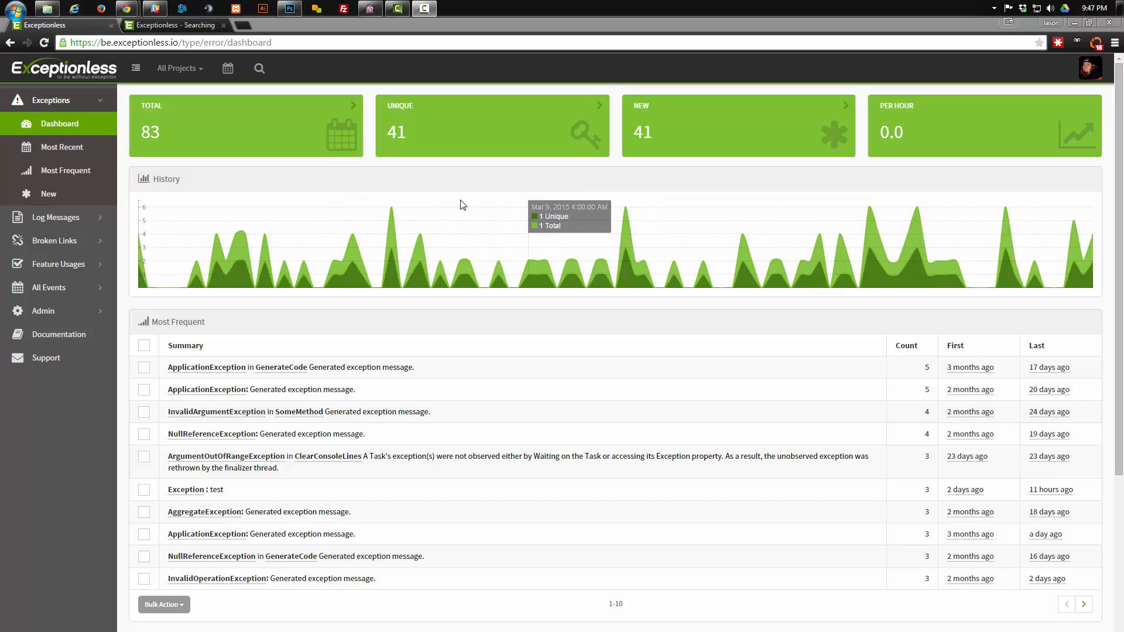
mouse_move(266, 185)
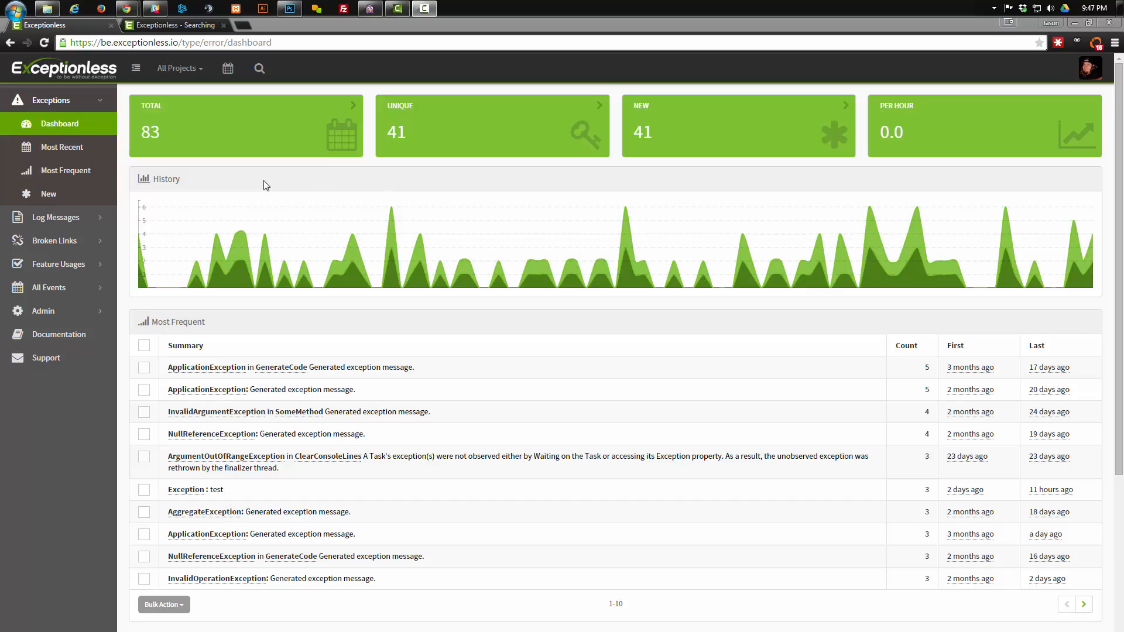